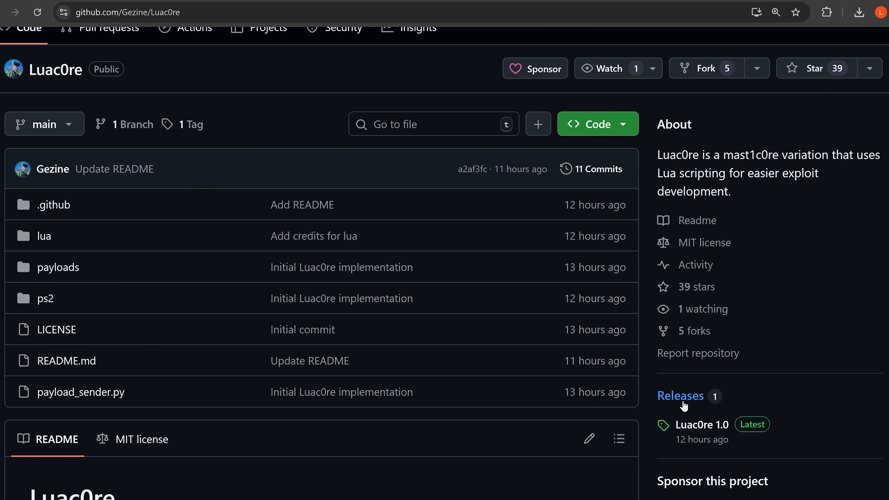
Step: Show the Luac0re 1.0 release with its three downloadable assets on the releases page
left_click(680, 396)
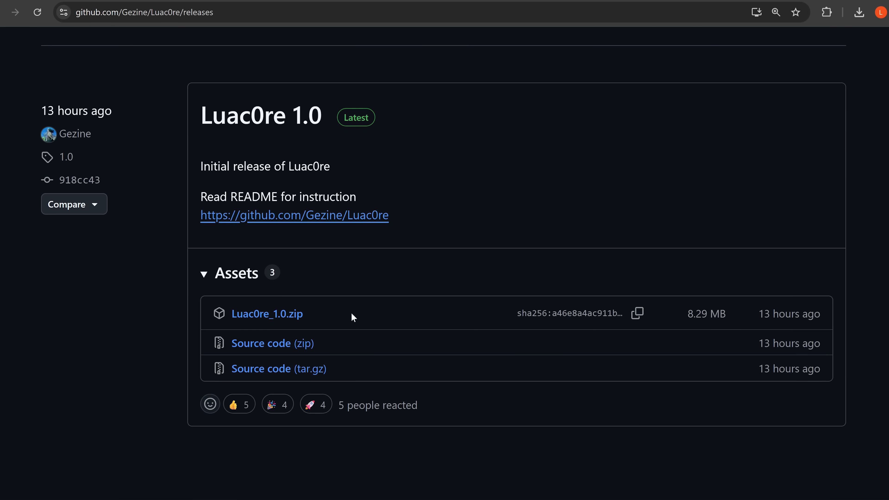
scroll("up", 3)
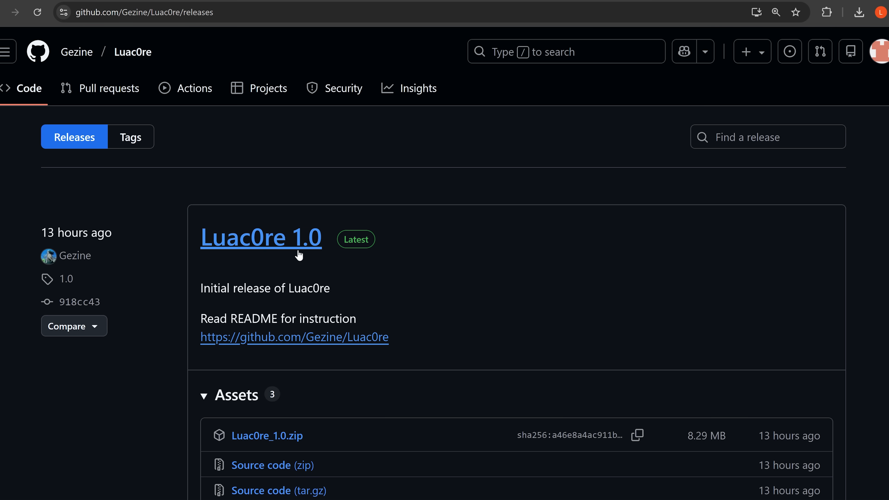
mouse_move(147, 81)
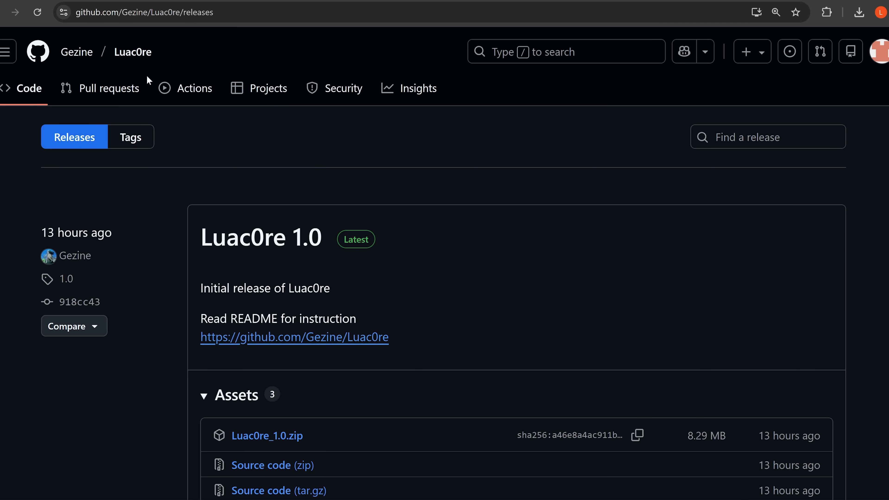
mouse_move(133, 51)
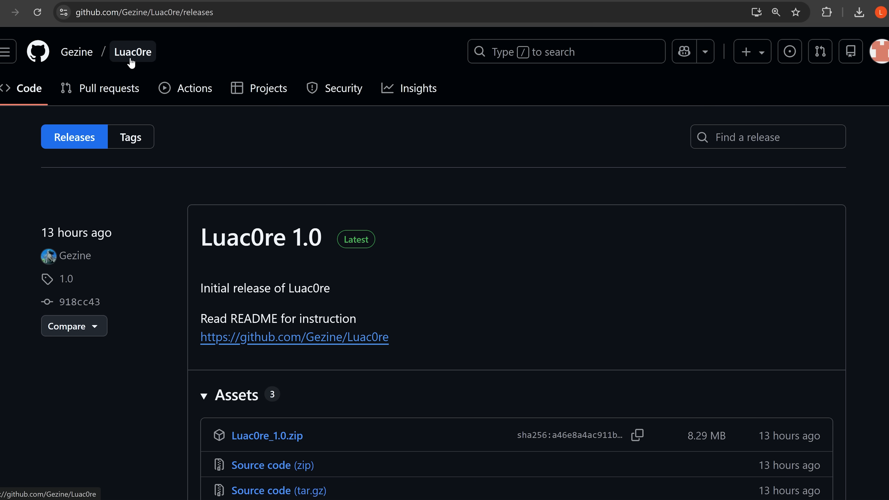
Step: Read the Luac0re README's Requirements, Restriction, Usage and Credits sections on the repo's main page
left_click(132, 51)
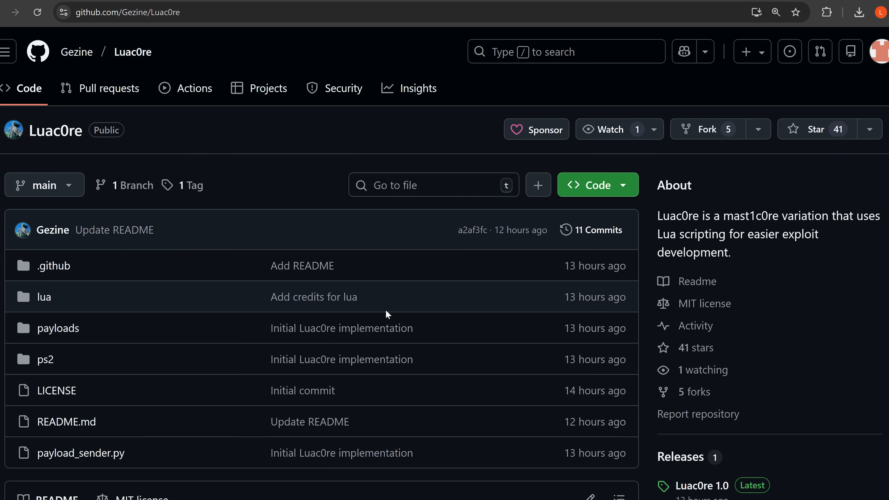
mouse_move(356, 310)
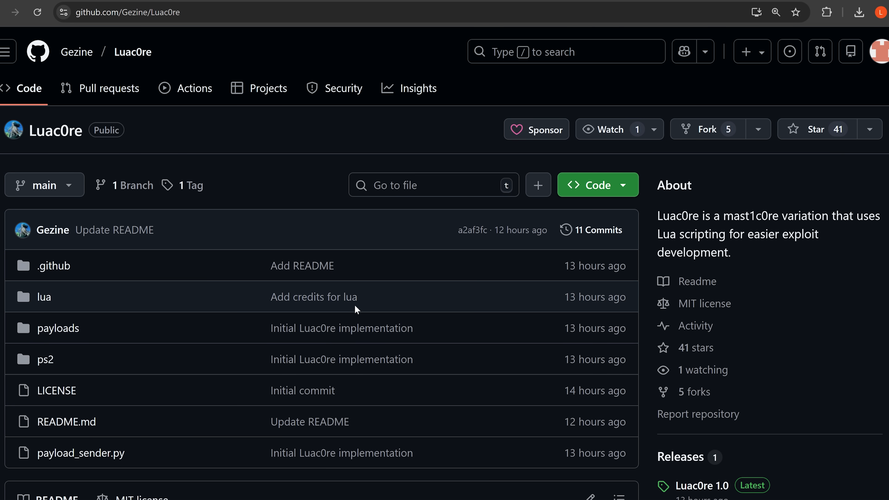
scroll("down", 3)
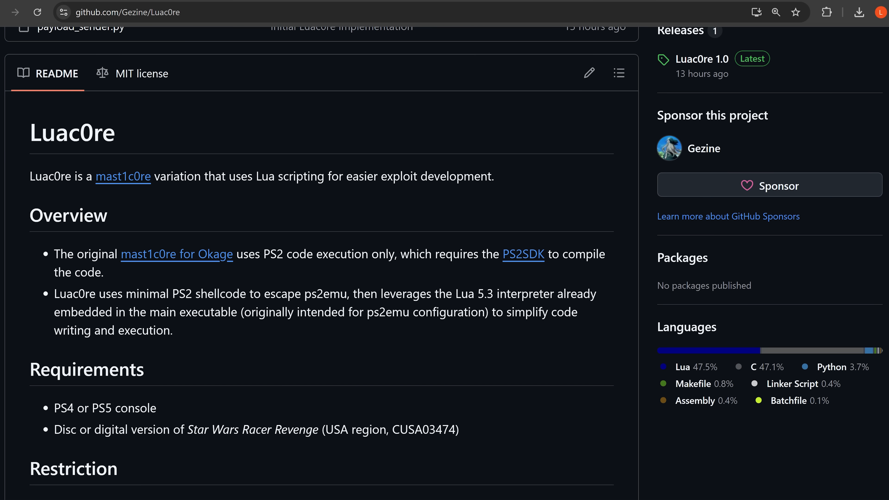
scroll("down", 3)
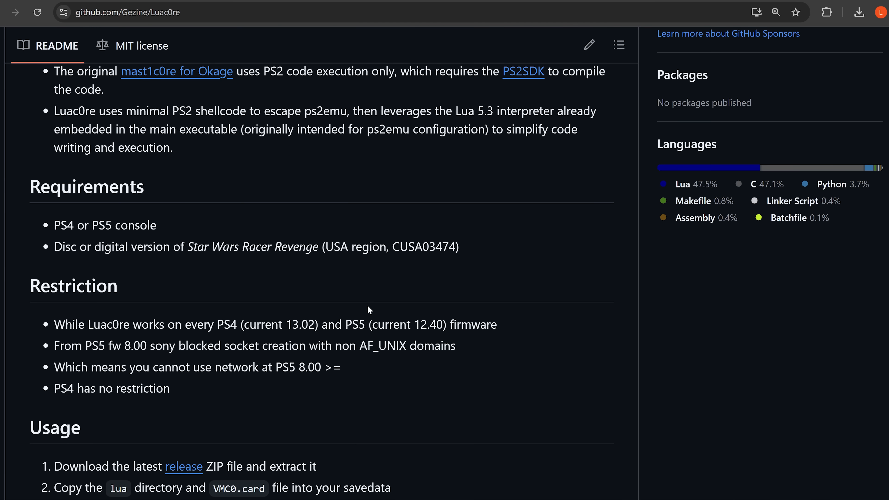
scroll("down", 3)
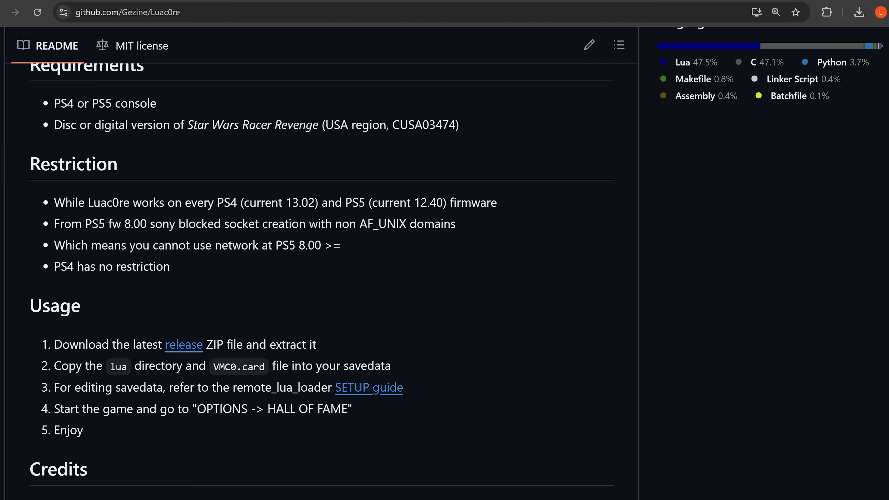
mouse_move(59, 180)
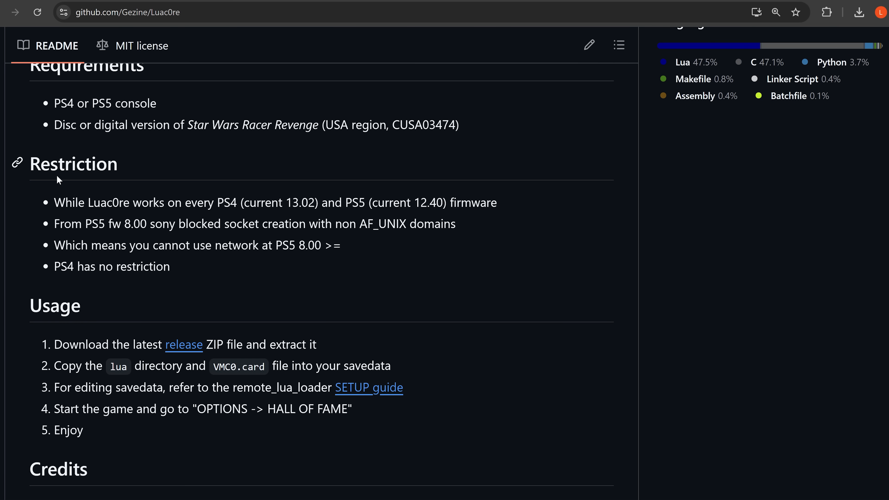
scroll("down", 3)
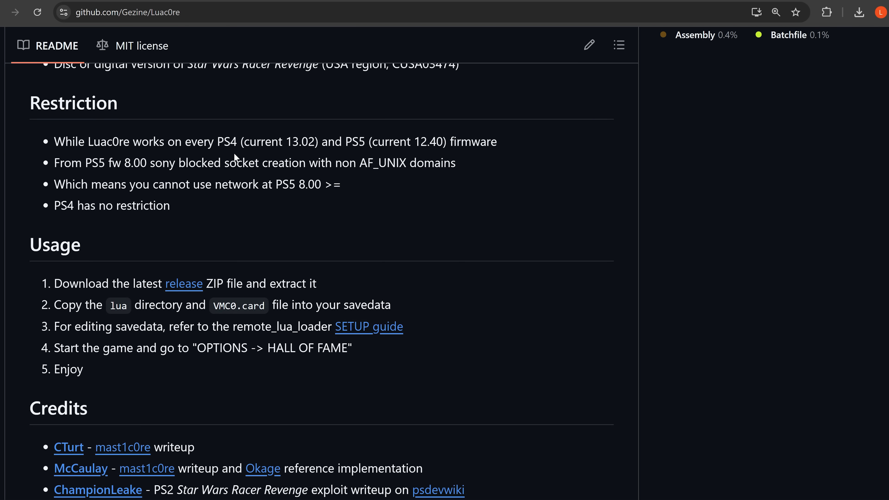
mouse_move(313, 154)
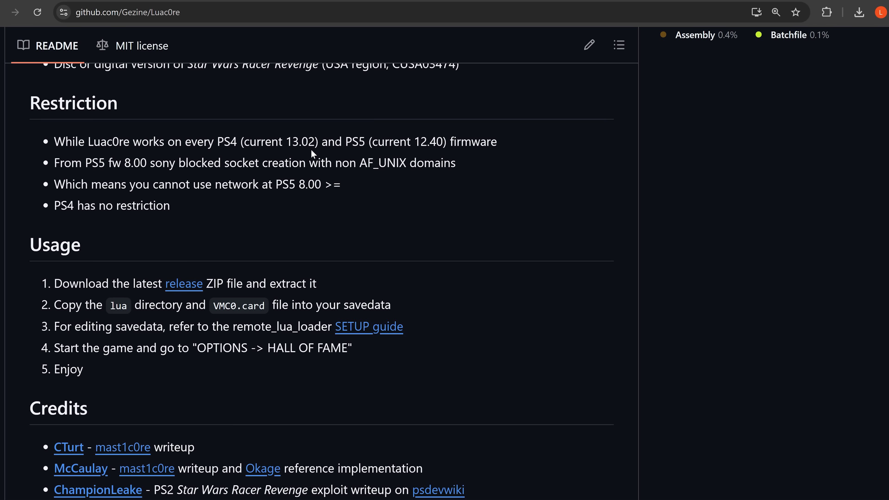
mouse_move(445, 157)
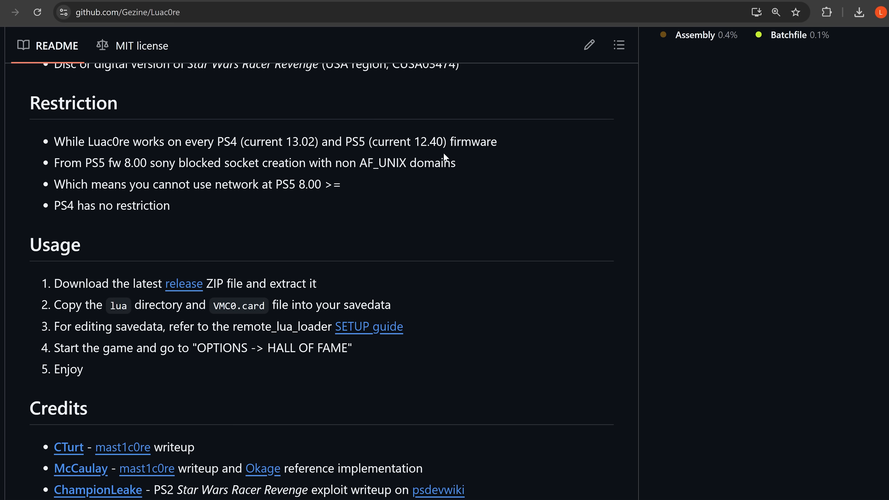
triple_click(275, 141)
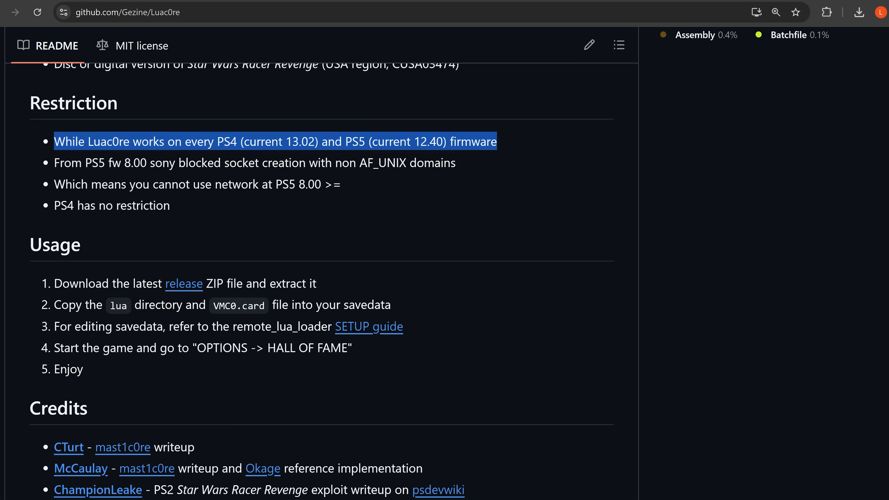
mouse_move(412, 180)
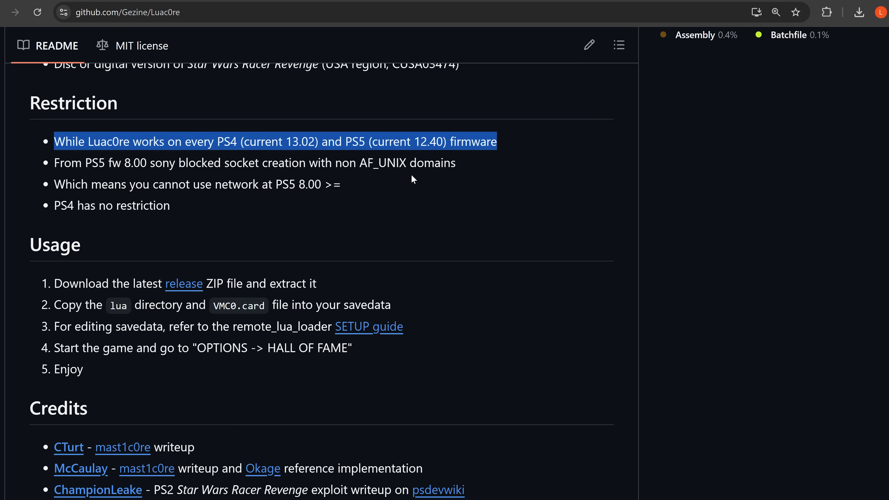
mouse_move(400, 205)
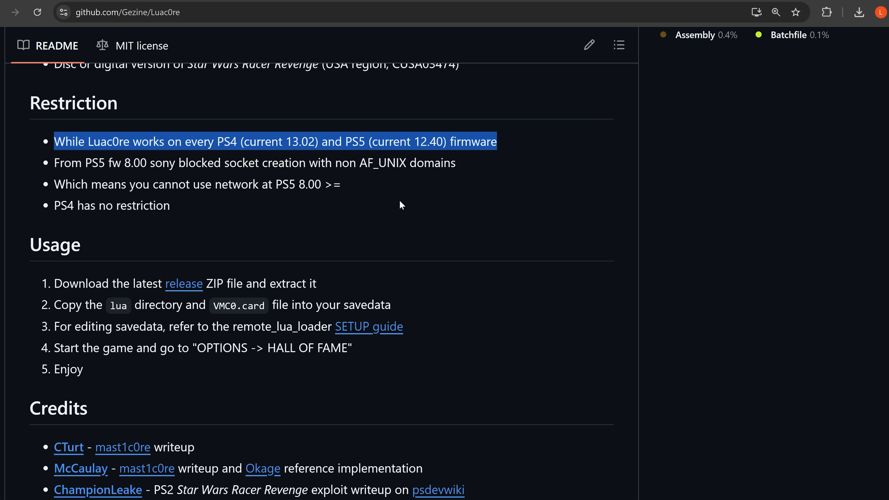
left_click(399, 205)
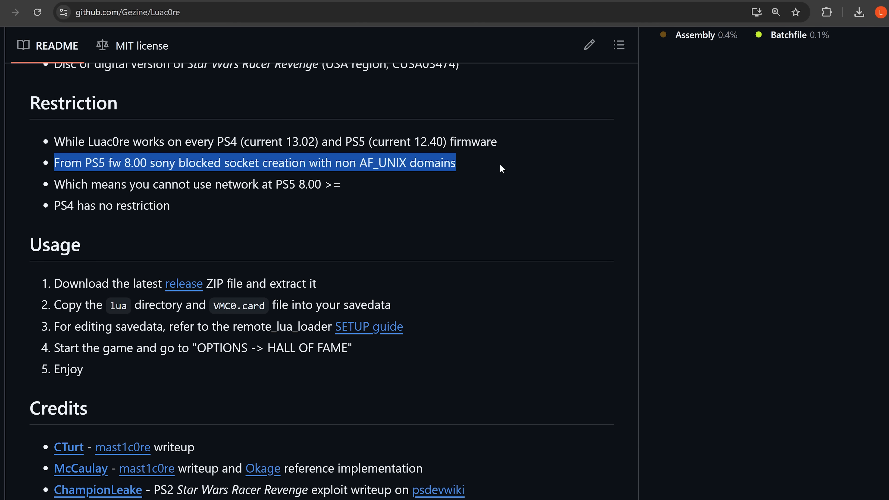
mouse_move(258, 177)
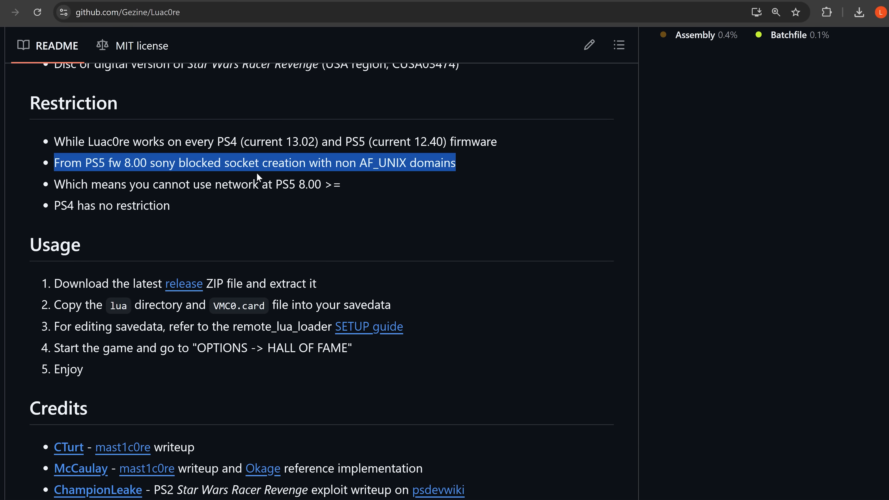
mouse_move(393, 177)
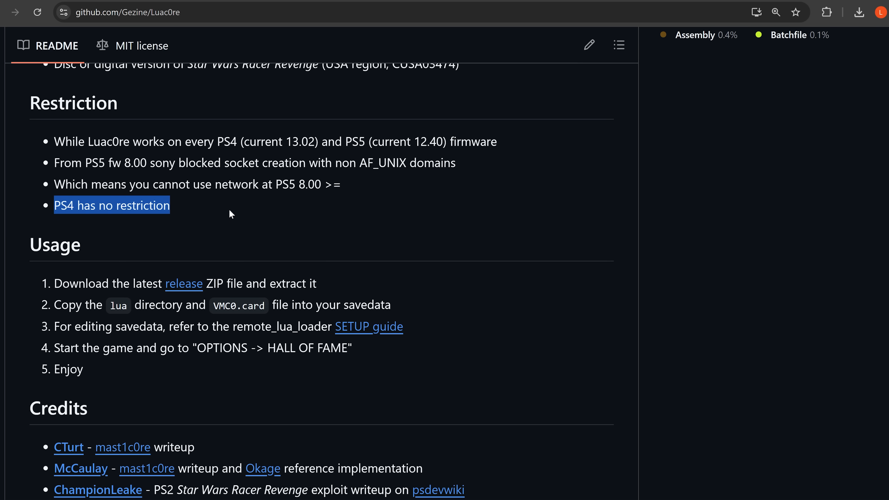
scroll("up", 3)
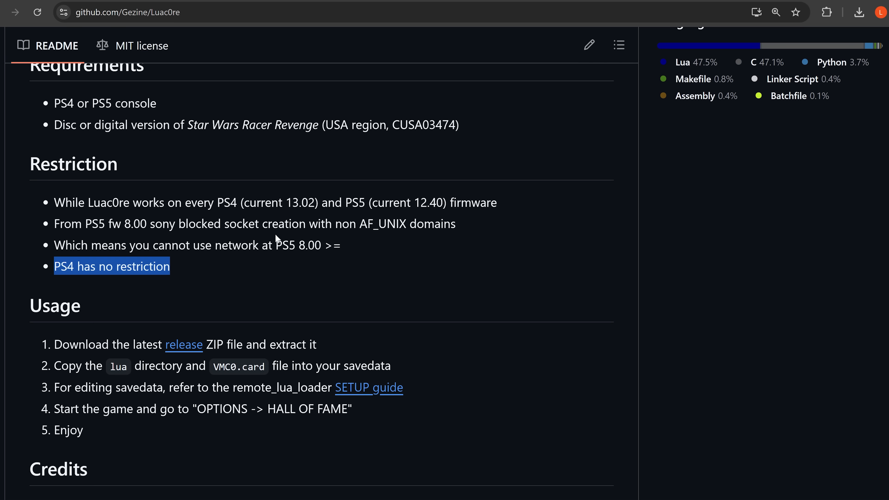
mouse_move(486, 237)
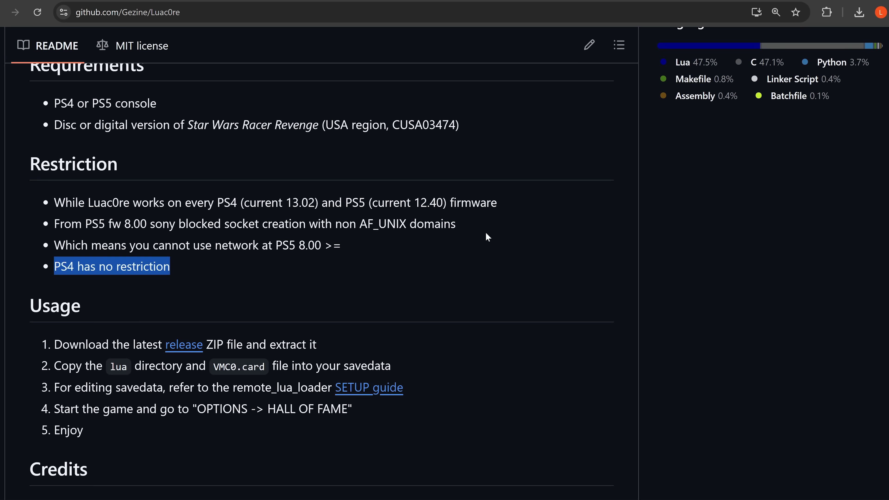
mouse_move(467, 222)
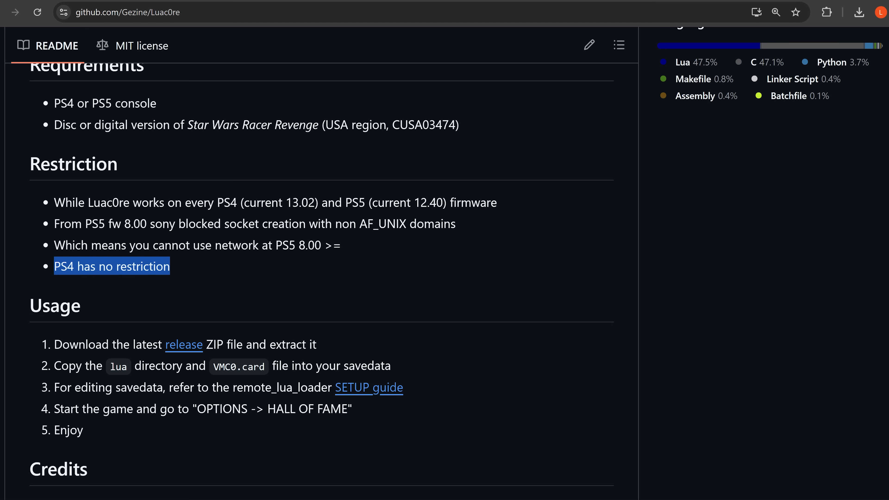
scroll("up", 3)
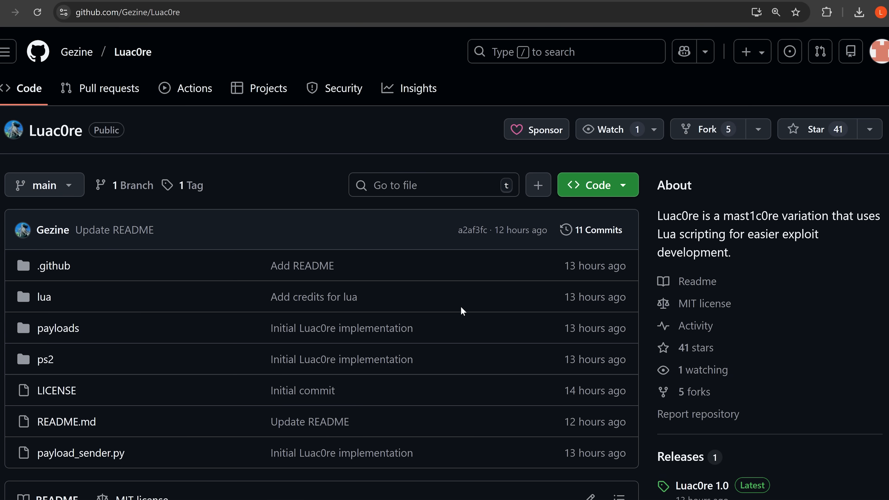
Step: Scroll down the Luac0re repository page before switching to the USB drive folder
scroll("down", 3)
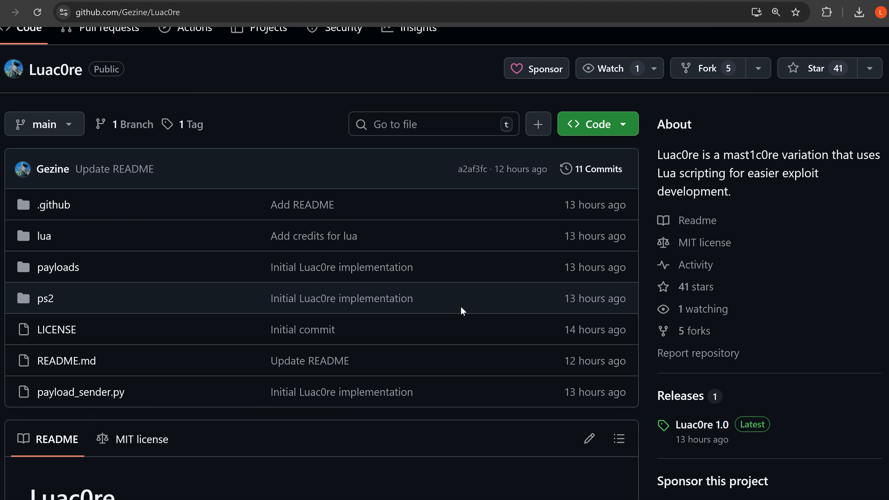
mouse_move(432, 298)
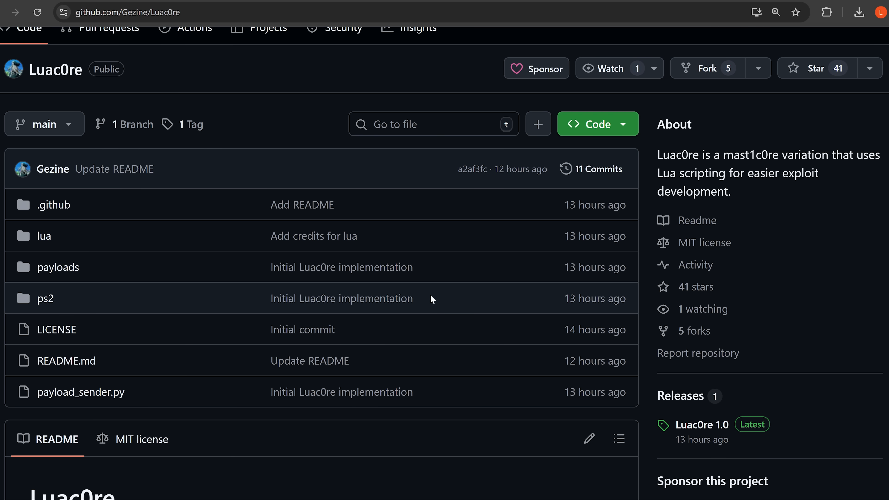
mouse_move(344, 169)
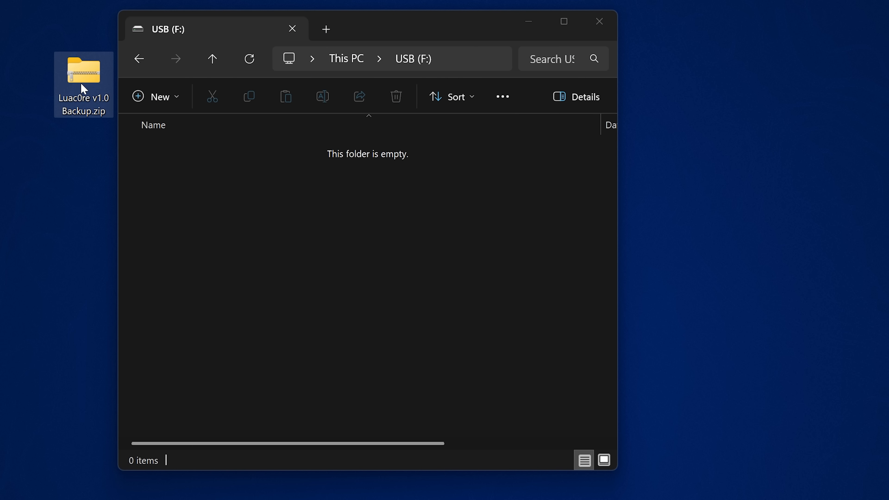
Step: Open Luac0re v1.0 Backup.zip and view the PS5 folder inside it
double_click(83, 72)
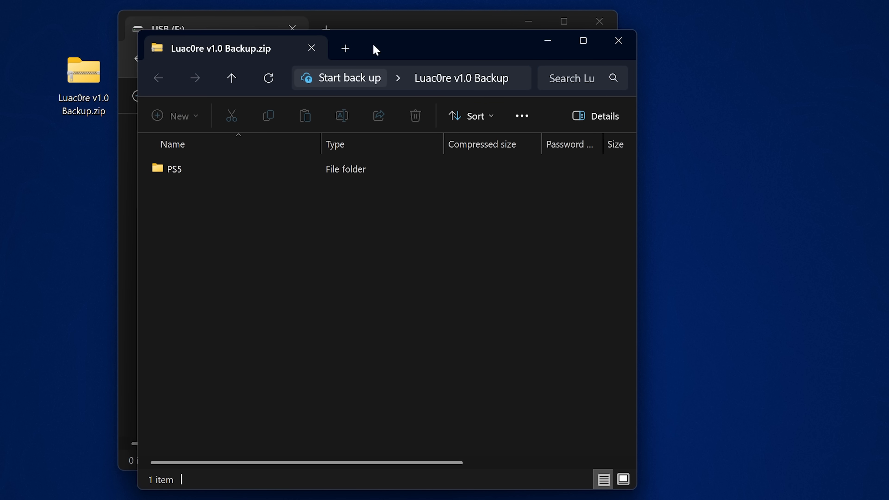
left_click(354, 172)
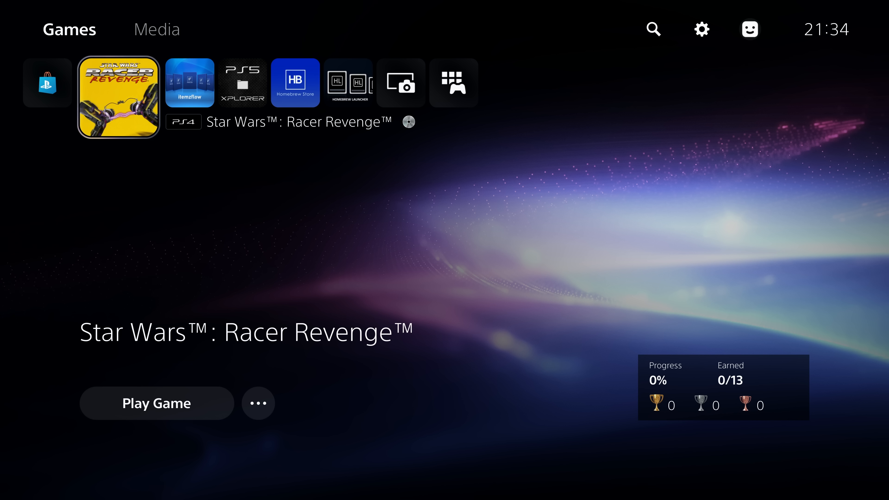
Step: Restore the PS5 from the chosen backup via Settings > System > Back Up and Restore, confirming Yes
left_click(700, 30)
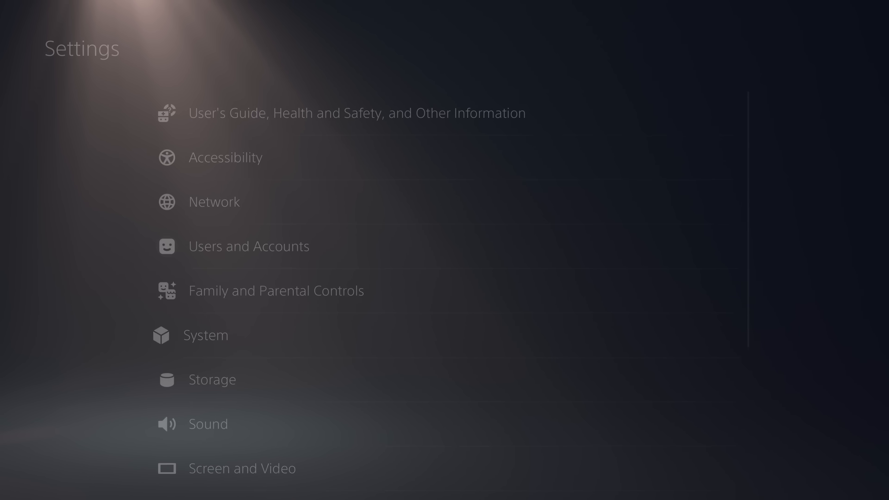
left_click(205, 335)
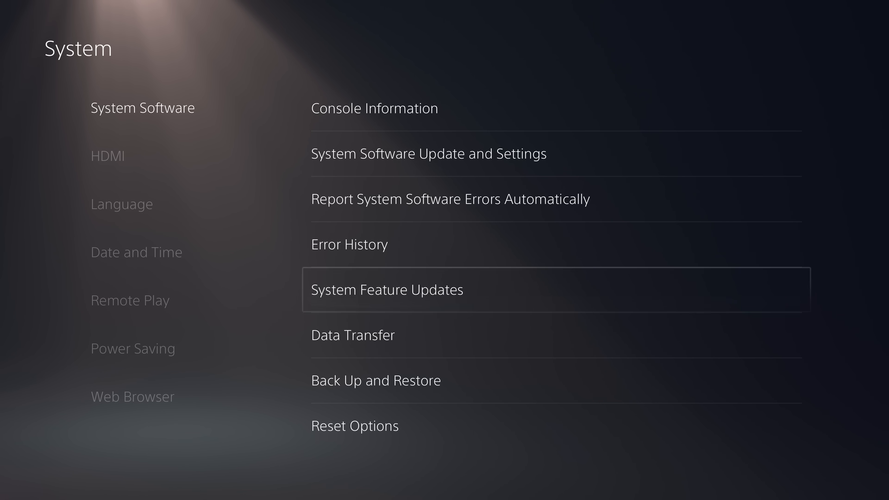
left_click(376, 380)
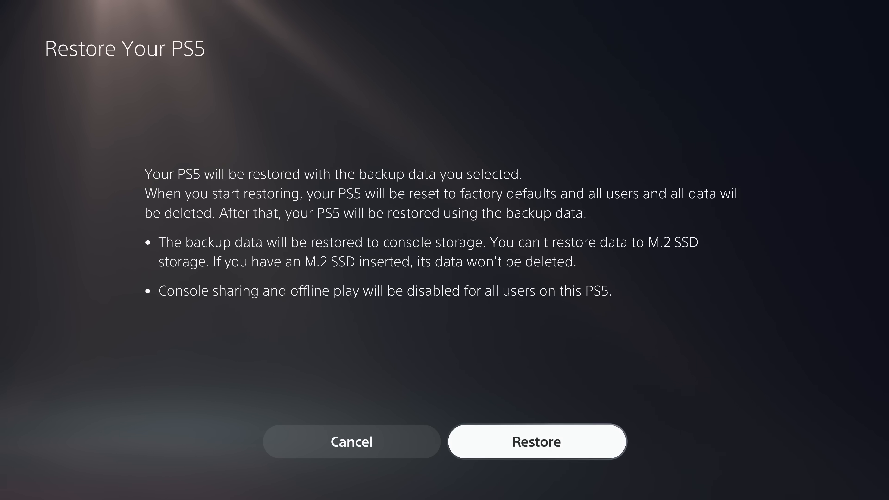
left_click(536, 442)
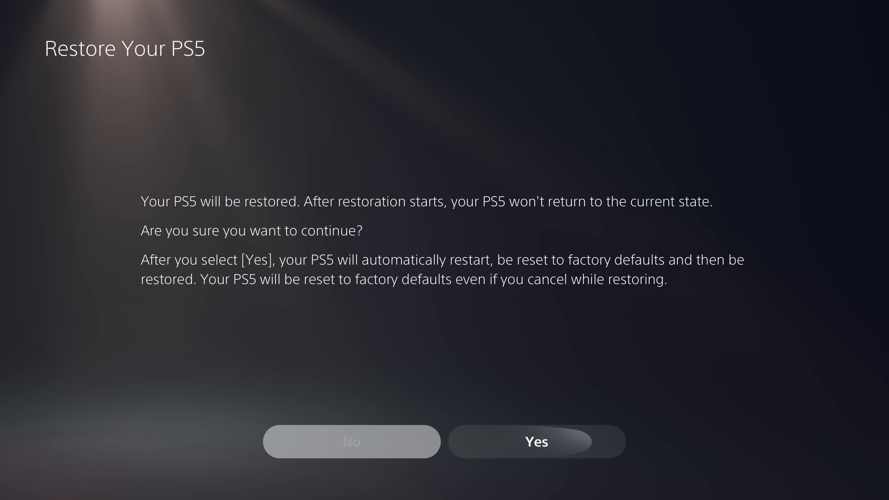
left_click(535, 442)
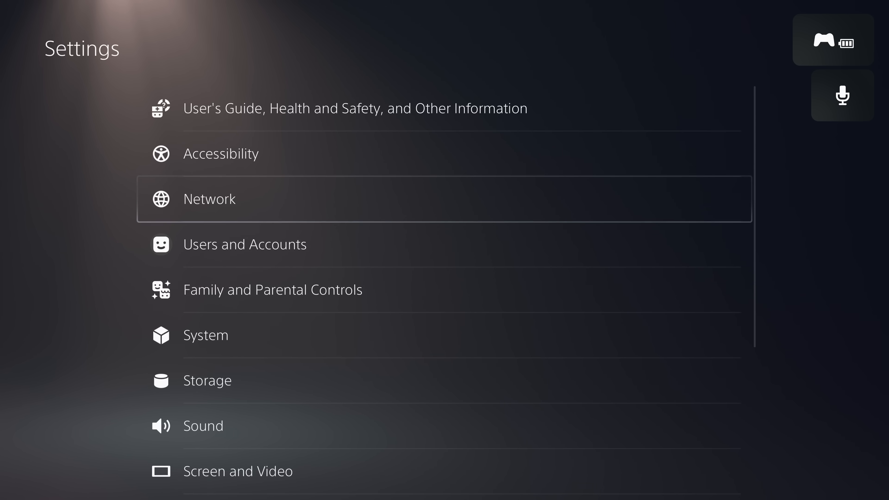
Step: Show the saved data held on console storage under Settings > Storage
left_click(207, 380)
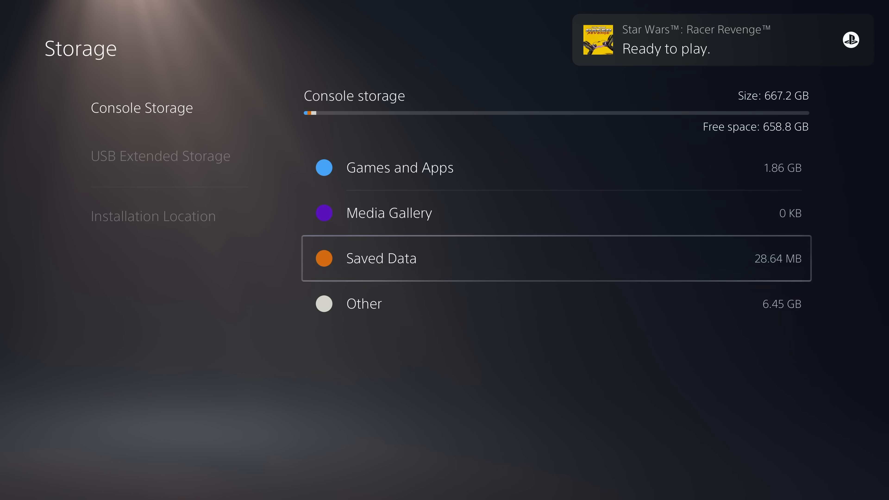
left_click(381, 258)
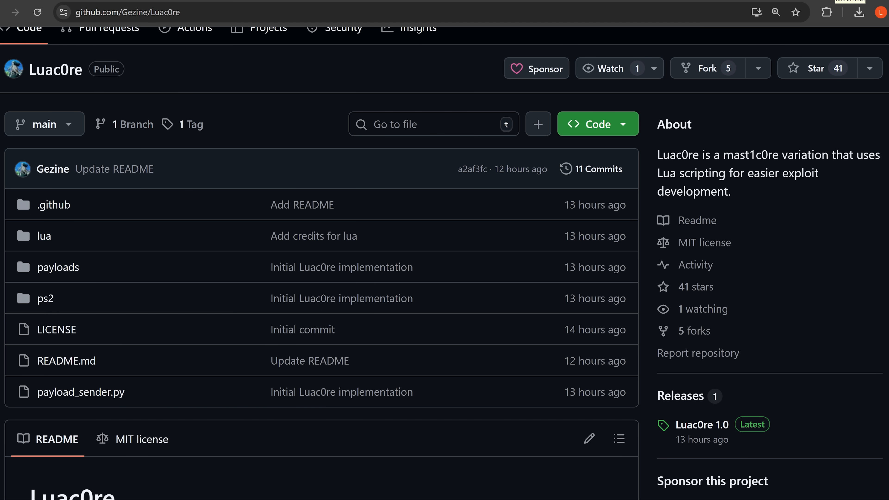
mouse_move(222, 31)
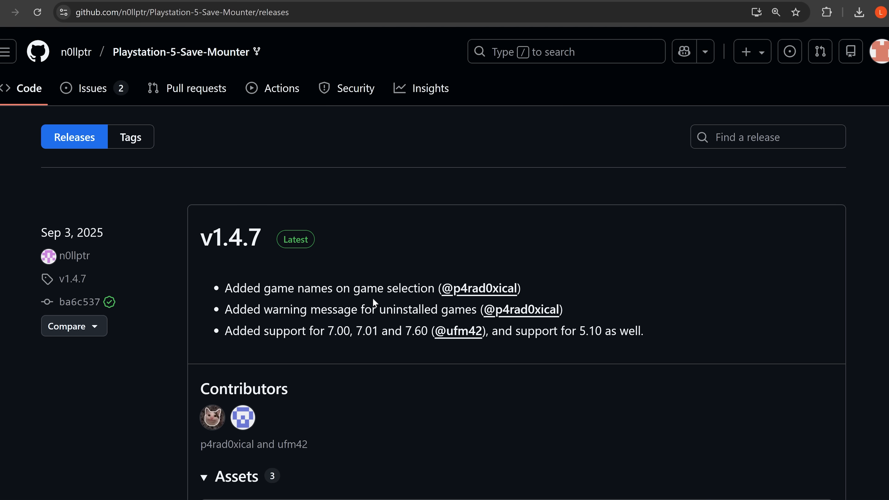
Step: Scroll the Playstation-5-Save-Mounter releases page showing the v1.4.7 release
scroll("down", 3)
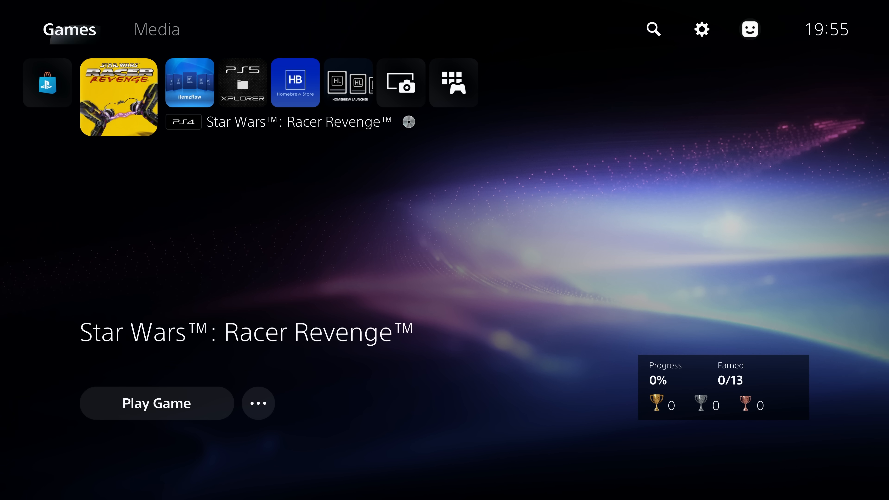
Step: Reach the ★etaHEN Toolbox entry at the bottom of the PS5 Settings list
left_click(700, 30)
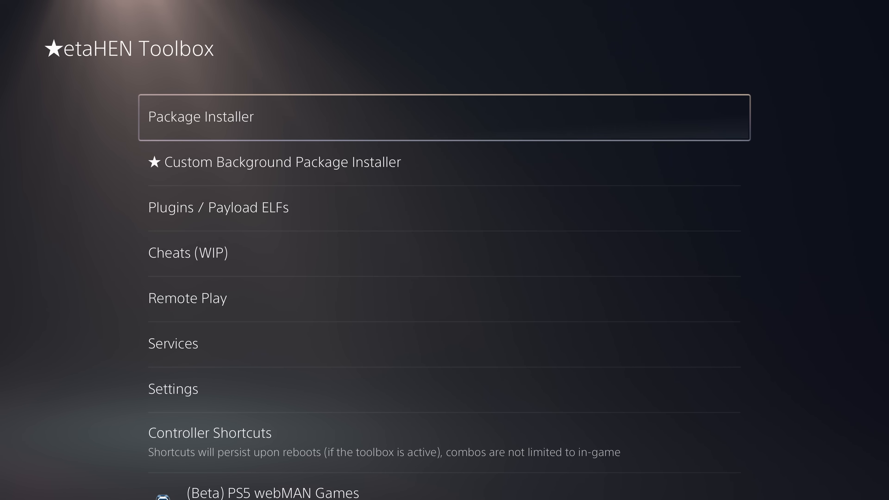
key("Down")
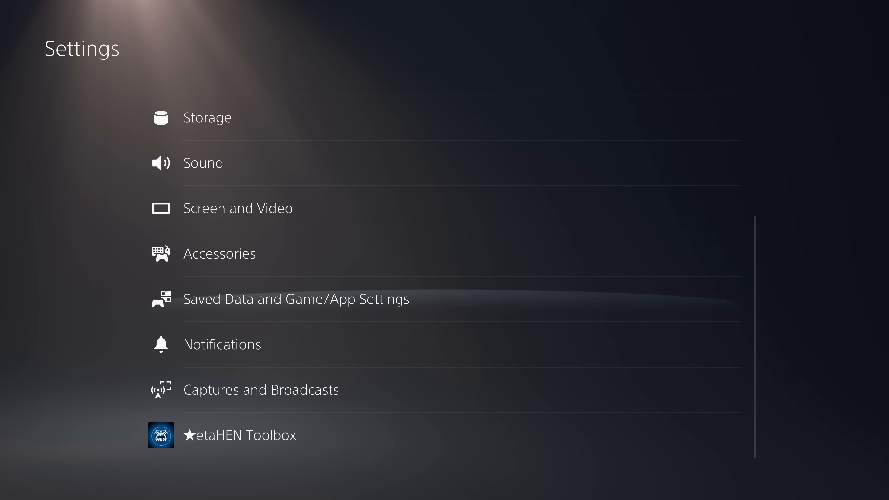
scroll("up", 3)
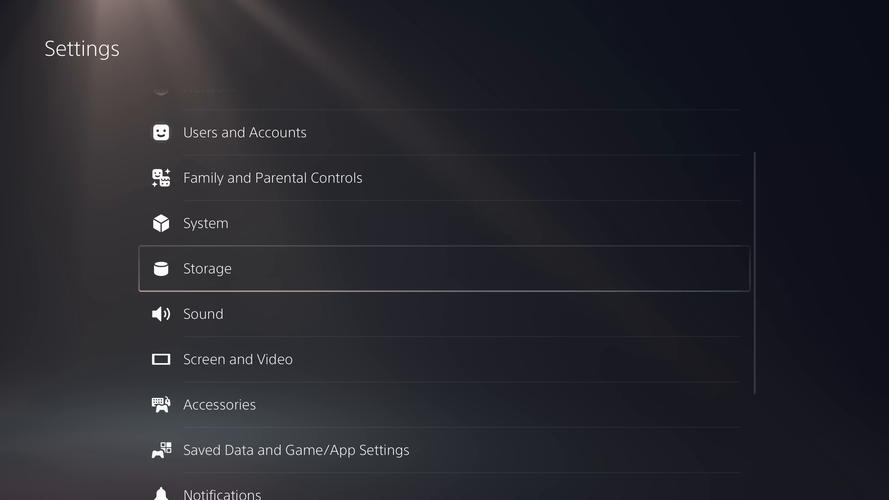
scroll("down", 3)
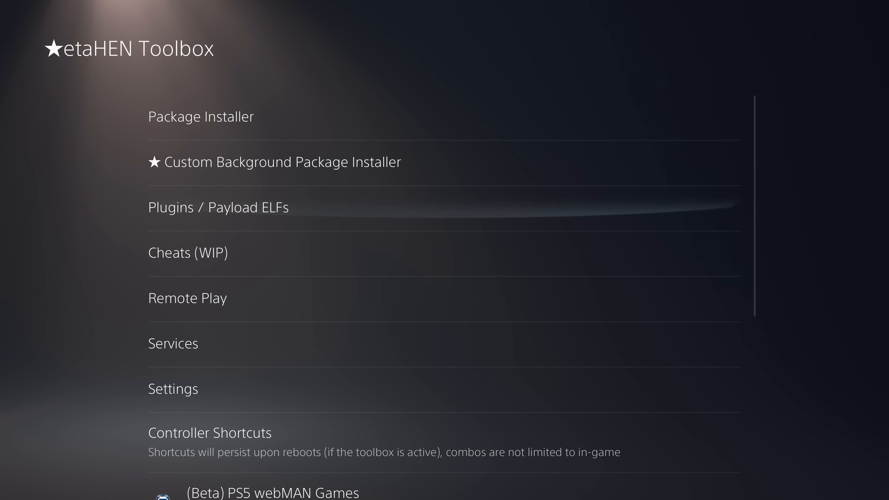
Step: Enable PS5Debug by Sistr0 and CTN in etaHEN settings and return to the home screen
left_click(173, 389)
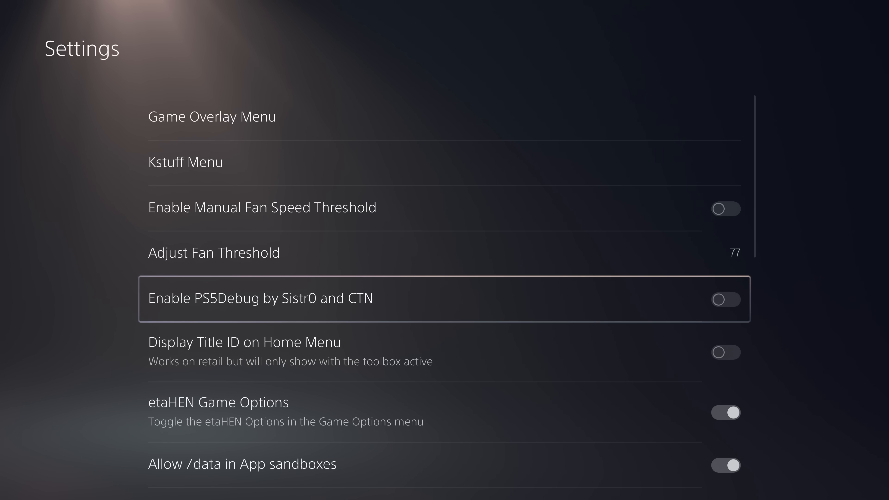
left_click(724, 299)
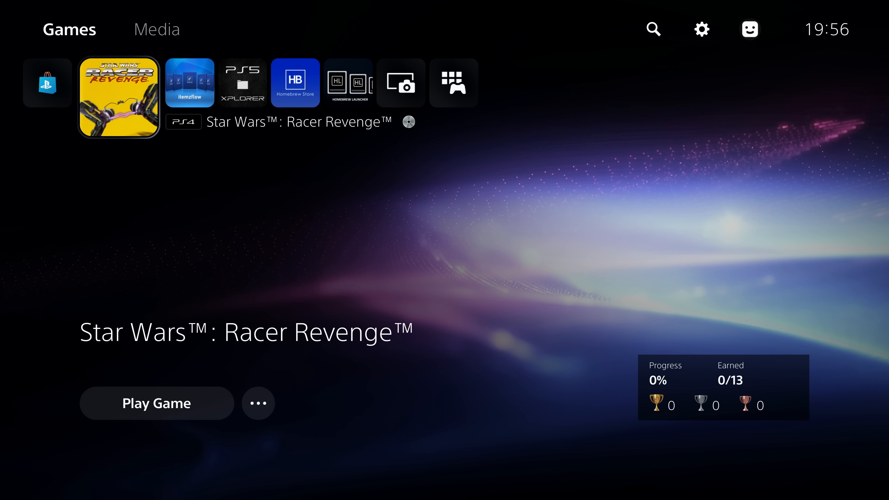
left_click(700, 29)
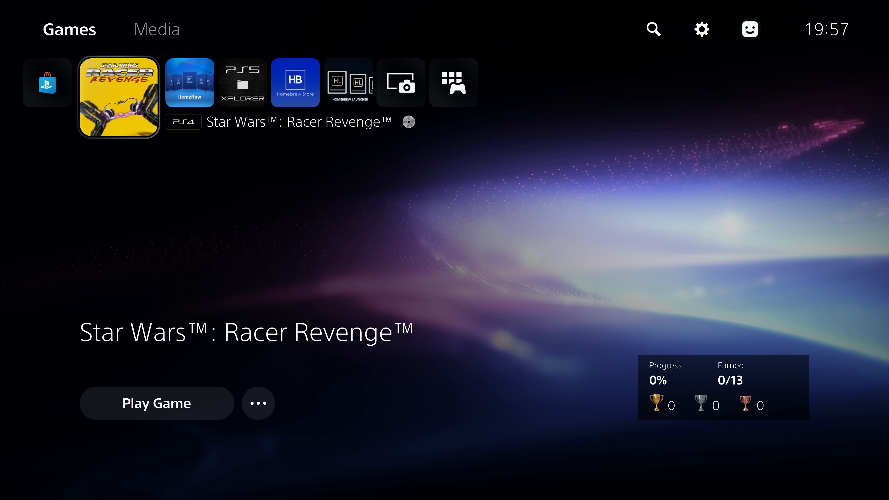
Step: Launch Star Wars Racer Revenge and continue to its main menu
left_click(156, 403)
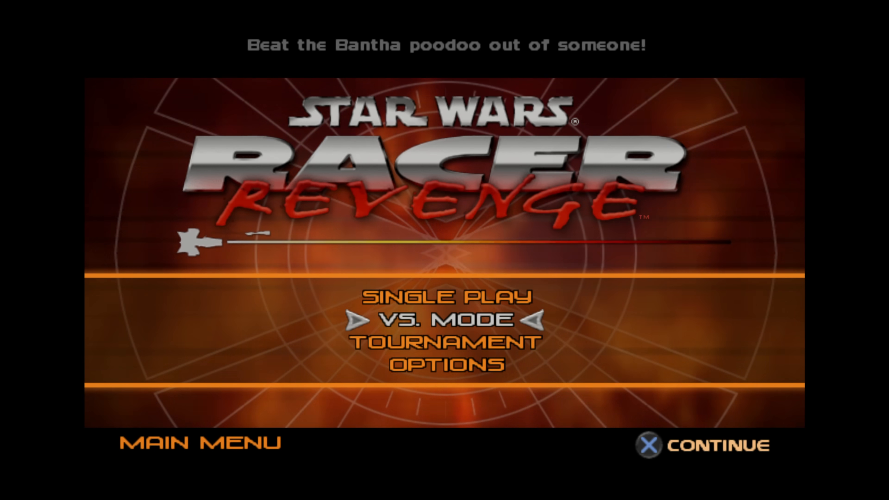
key("Down")
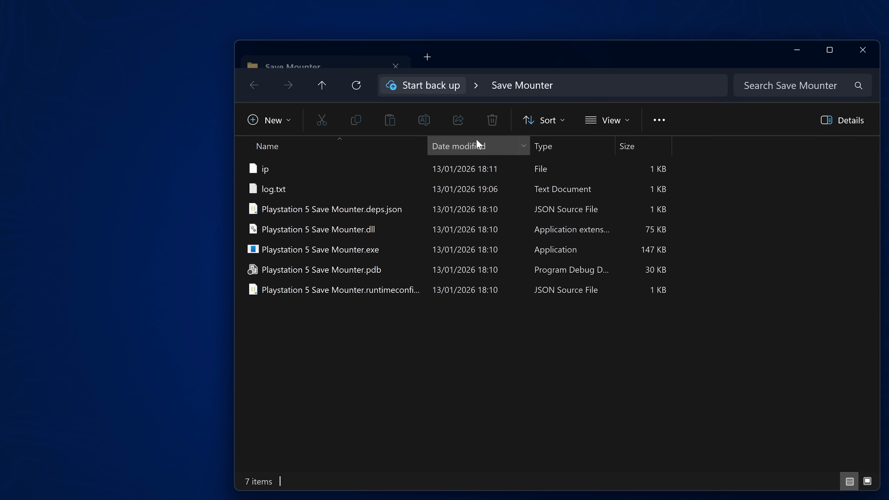
Step: Launch Playstation 5 Save Mounter.exe from the Save Mounter folder
left_click(318, 250)
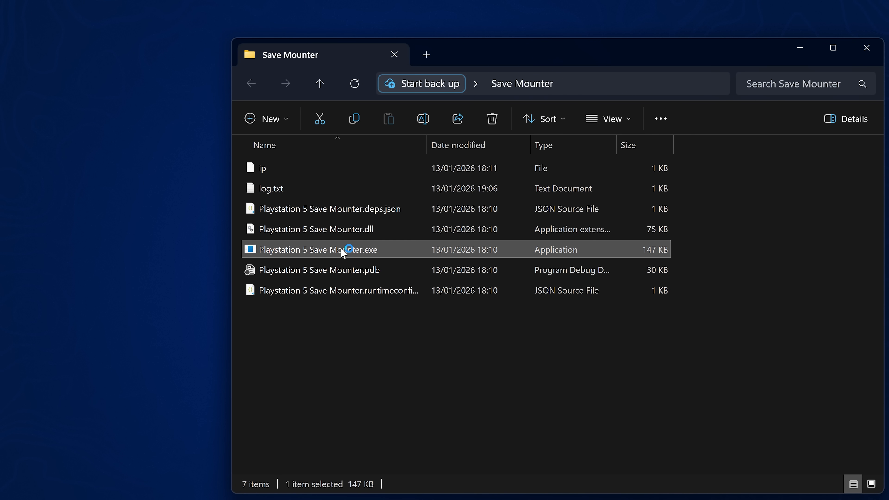
double_click(316, 249)
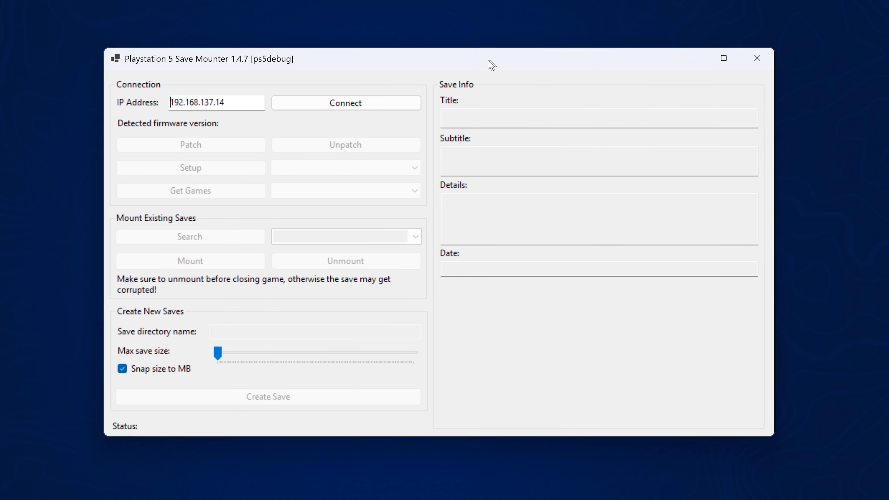
Step: Connect Save Mounter to the PS5 at 192.168.137.14, detecting firmware 4.03
triple_click(214, 103)
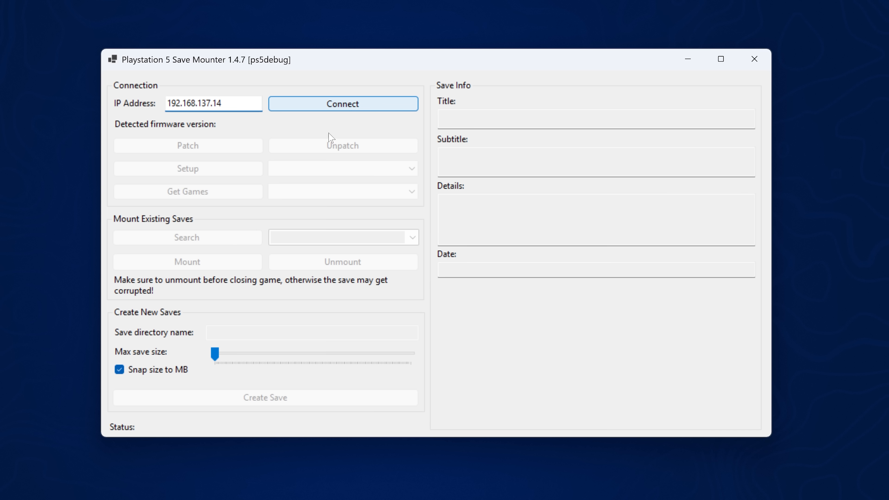
left_click(342, 103)
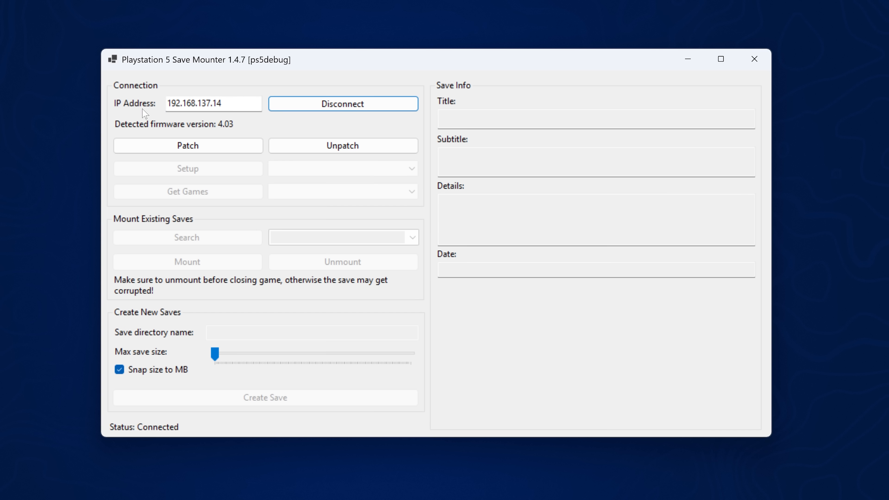
mouse_move(225, 133)
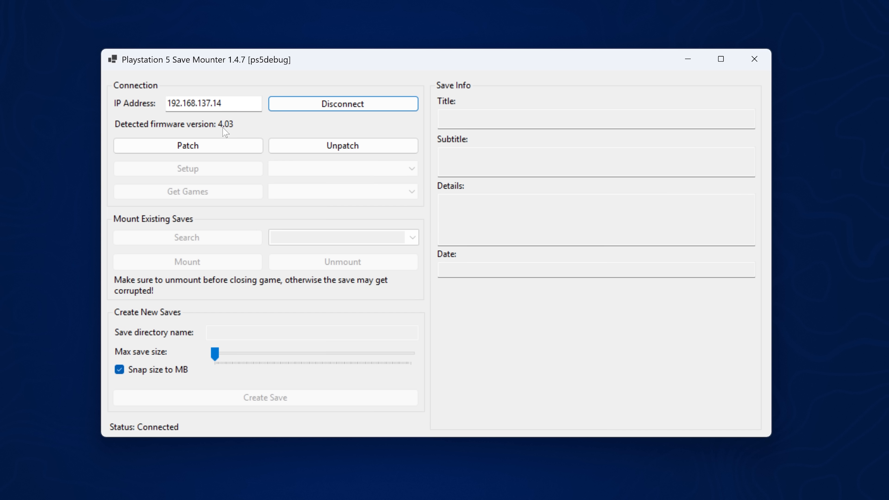
mouse_move(225, 133)
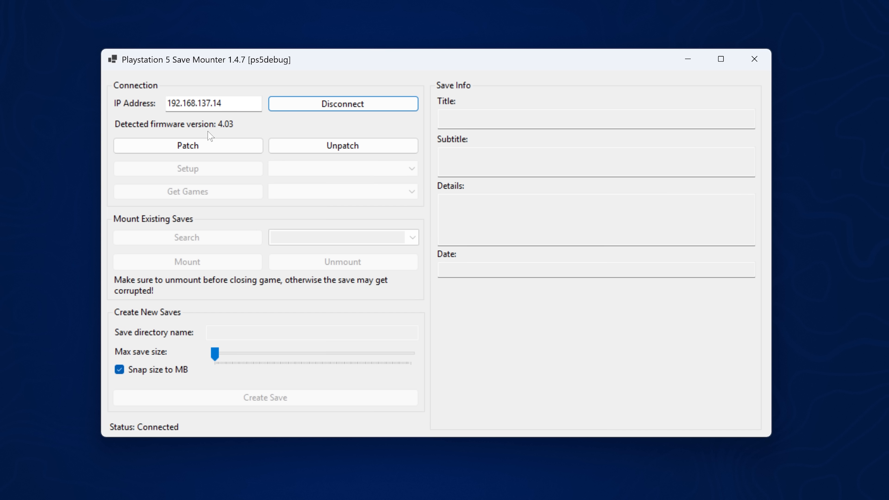
mouse_move(223, 134)
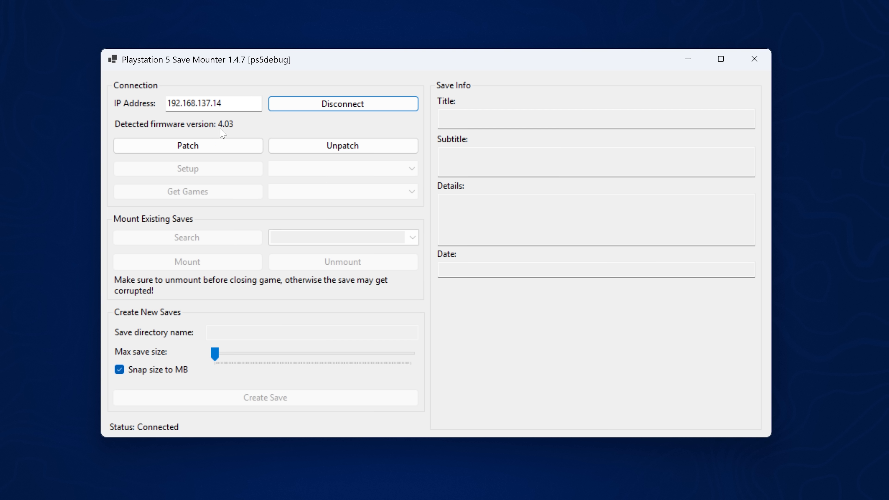
mouse_move(231, 129)
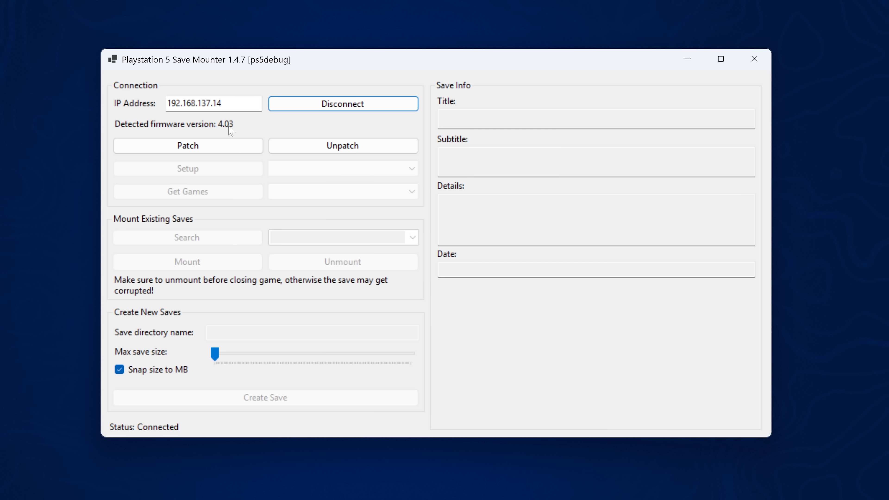
mouse_move(268, 93)
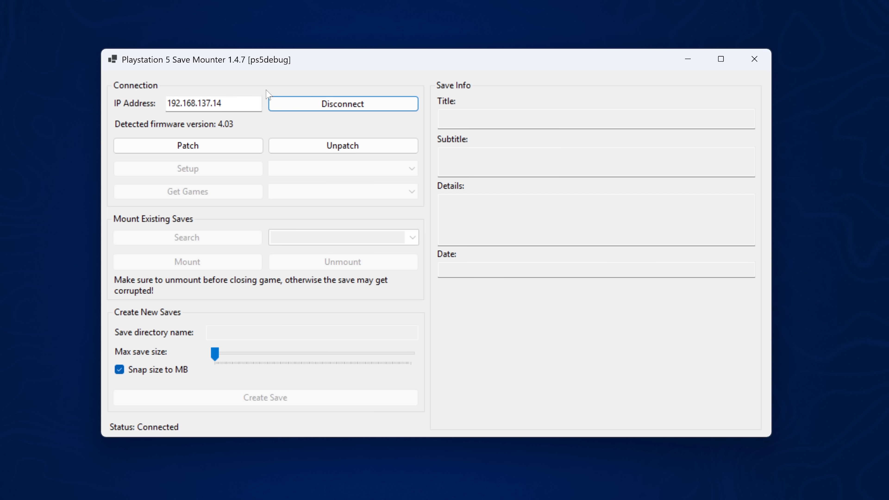
mouse_move(237, 131)
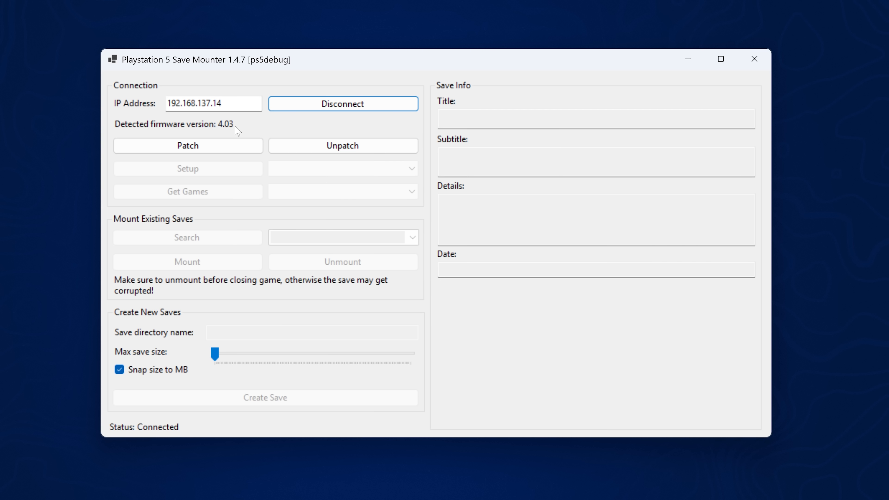
mouse_move(188, 145)
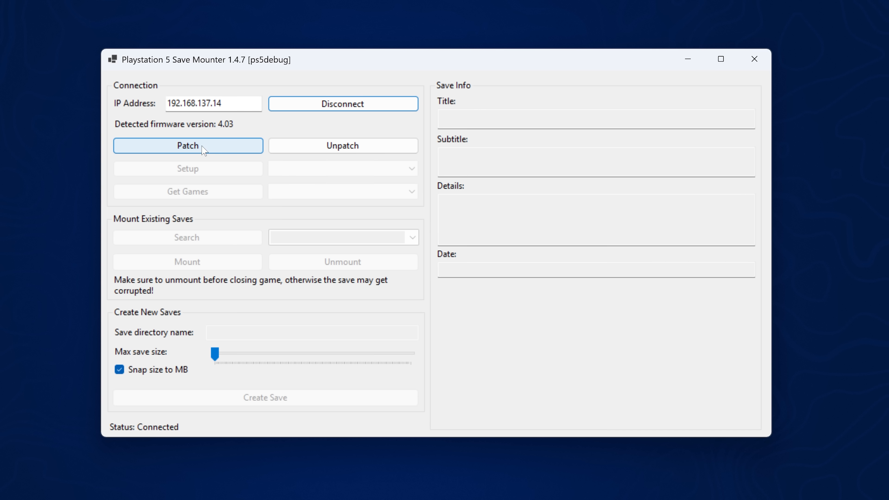
mouse_move(252, 234)
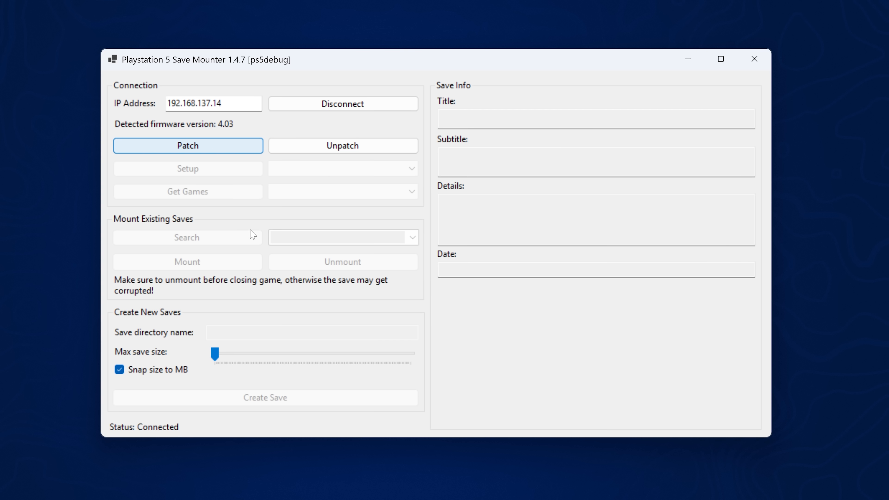
Step: Patch Shellcore, run Setup and select the User1 account
left_click(187, 145)
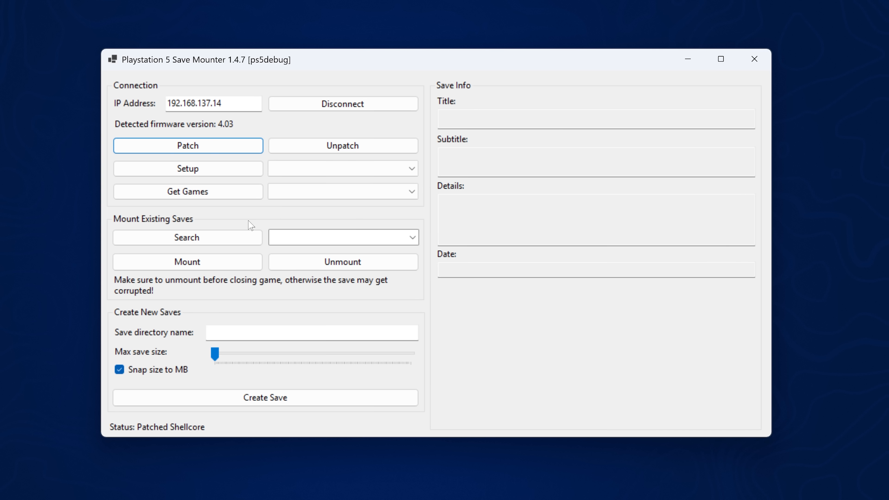
left_click(188, 168)
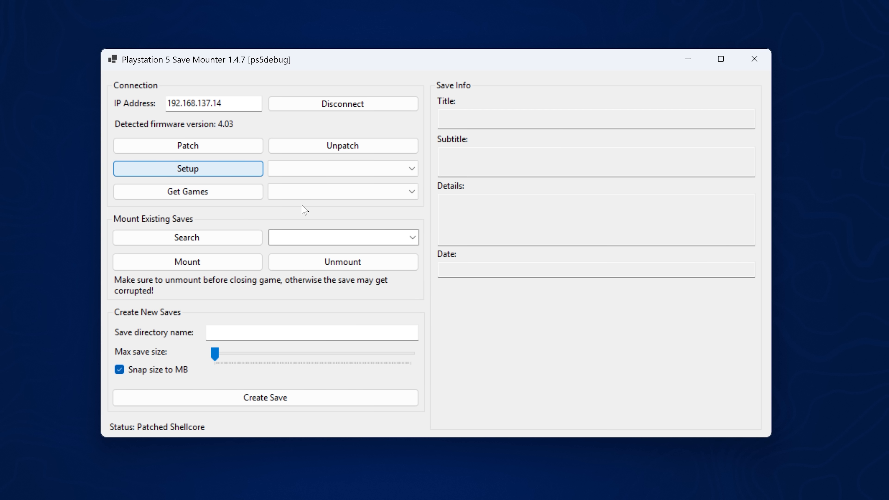
mouse_move(305, 196)
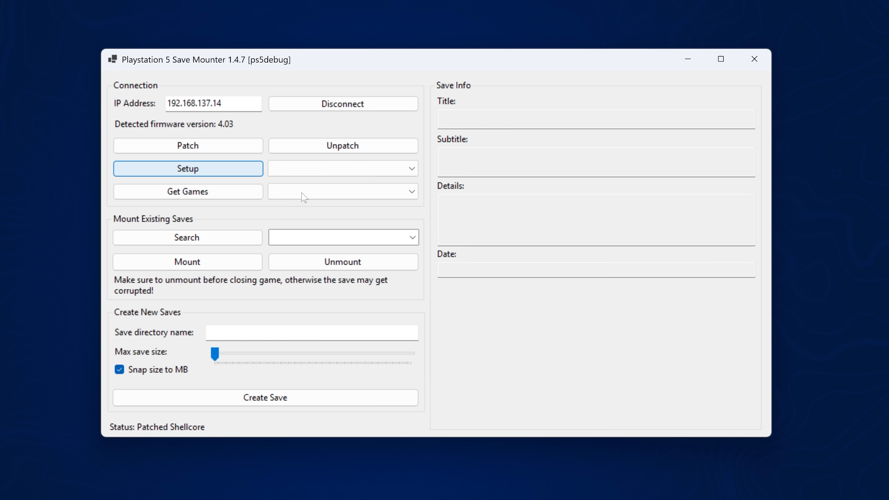
left_click(188, 169)
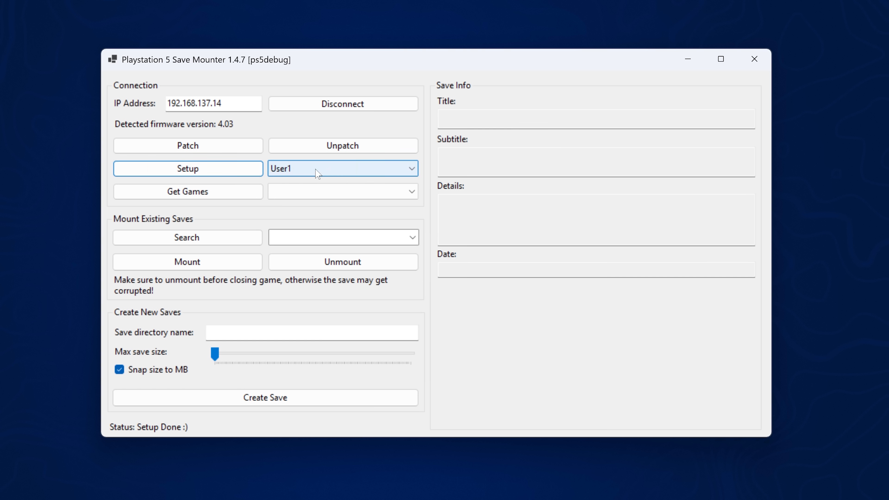
mouse_move(290, 179)
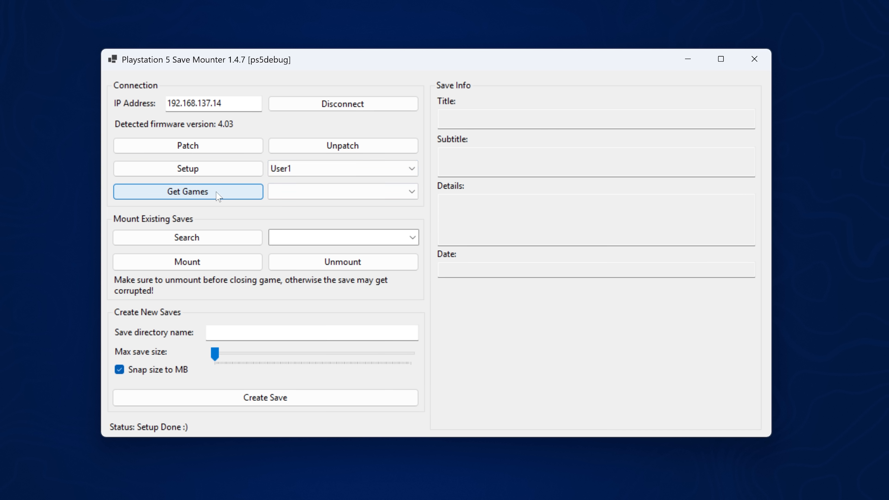
mouse_move(320, 223)
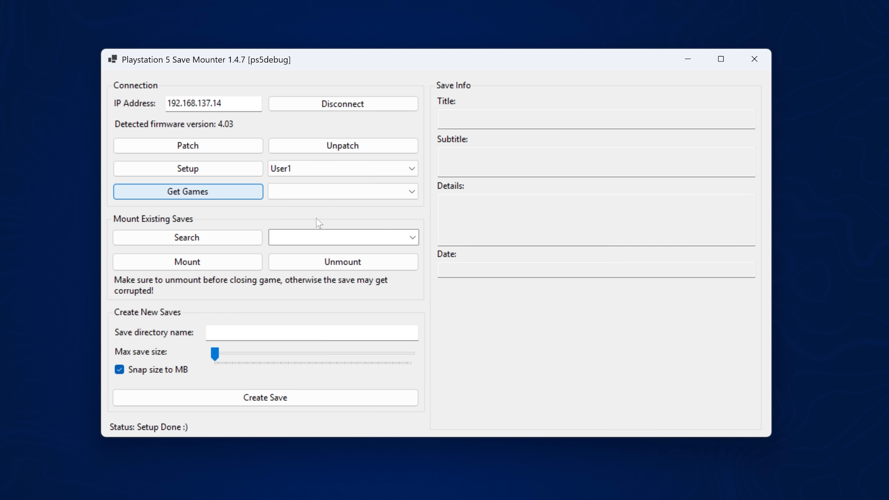
Step: Load installed games, choose CUSA03474 and search its saves, finding SLUS-20268
left_click(187, 192)
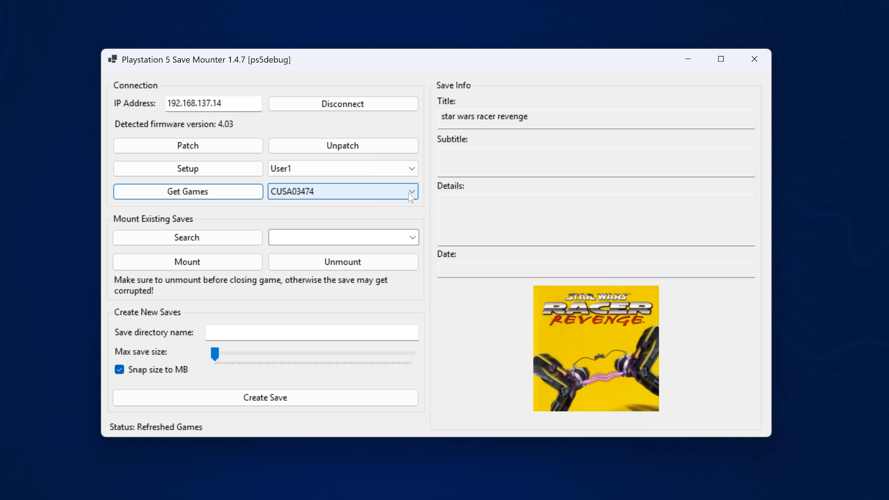
left_click(411, 191)
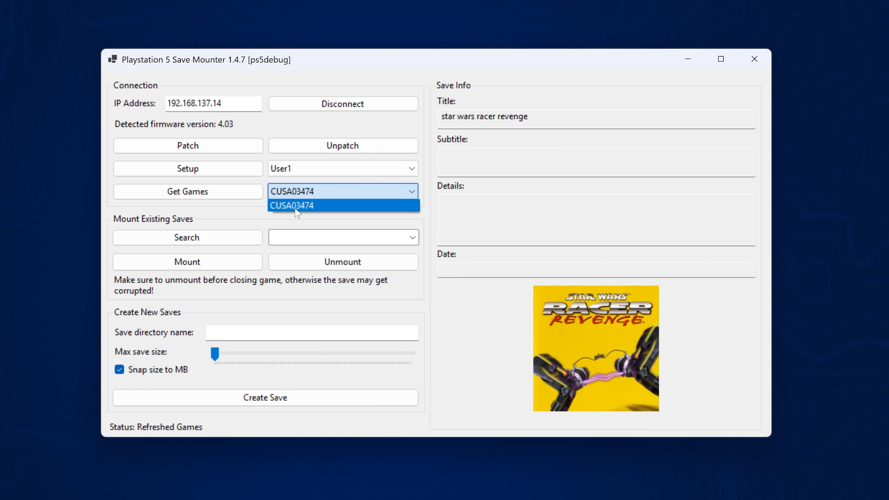
left_click(291, 205)
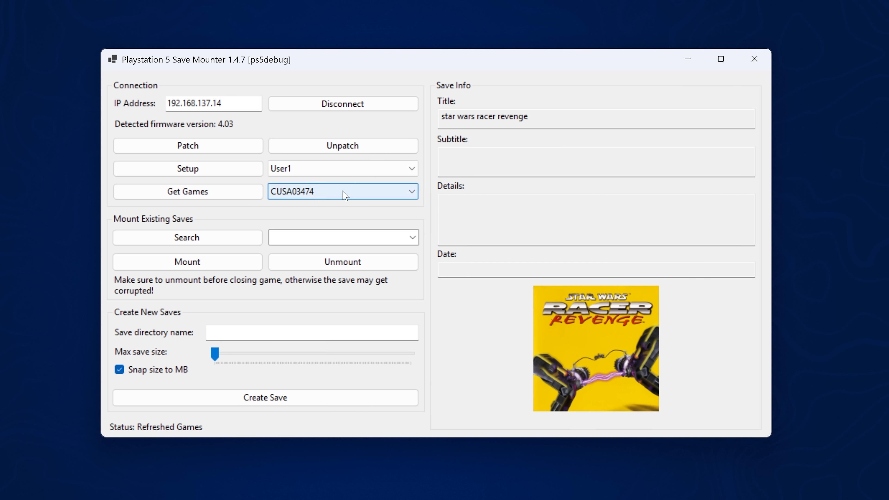
left_click(406, 191)
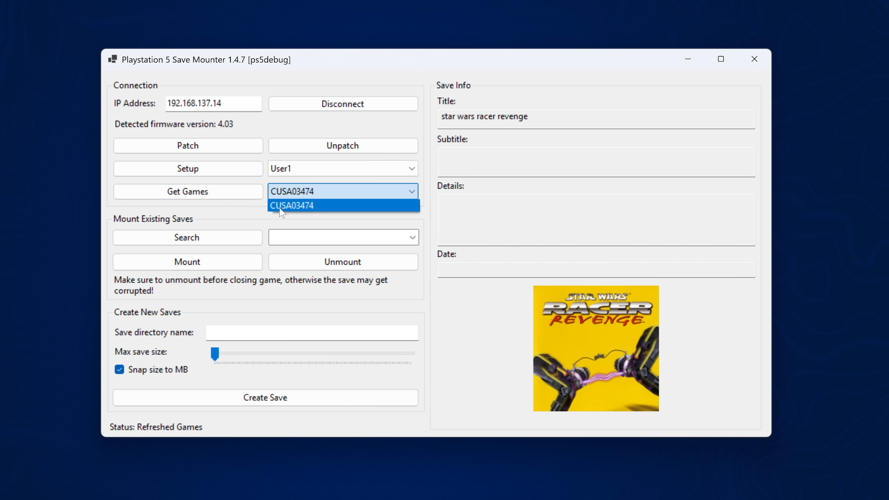
mouse_move(310, 214)
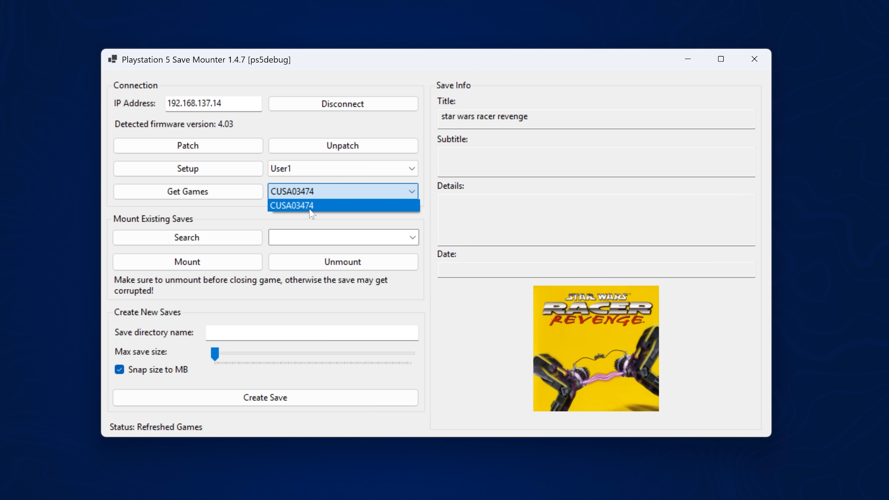
left_click(293, 205)
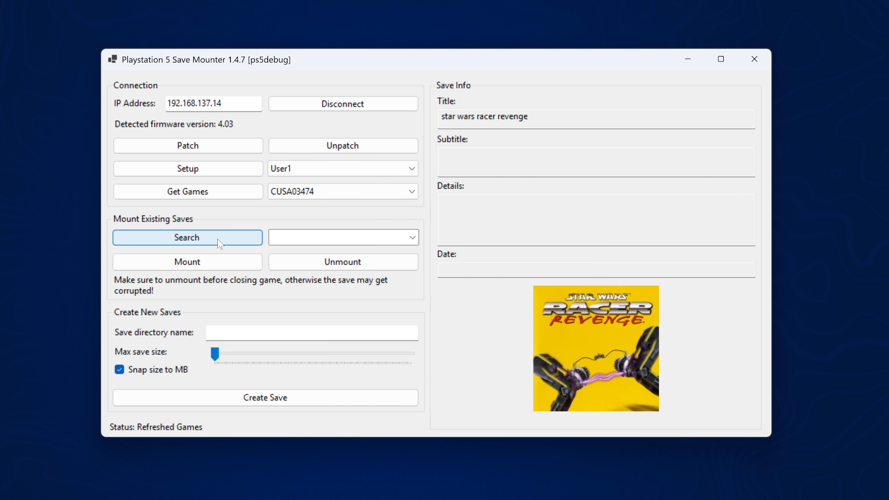
mouse_move(322, 260)
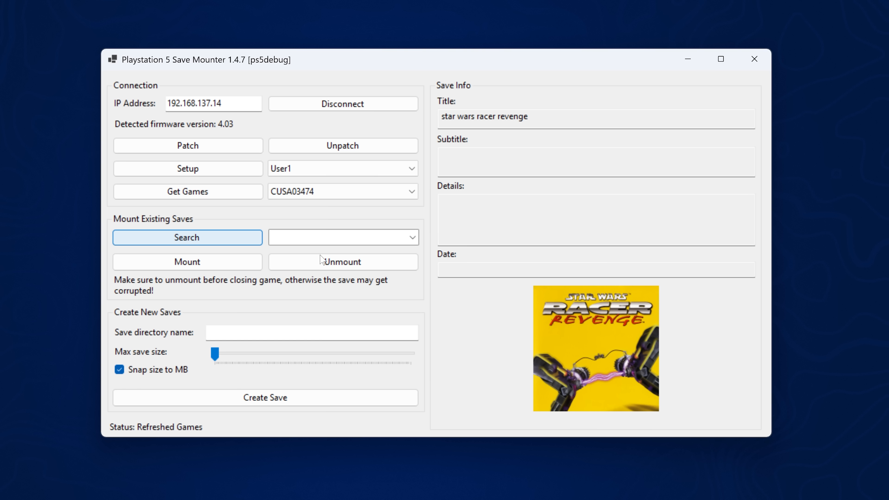
mouse_move(378, 235)
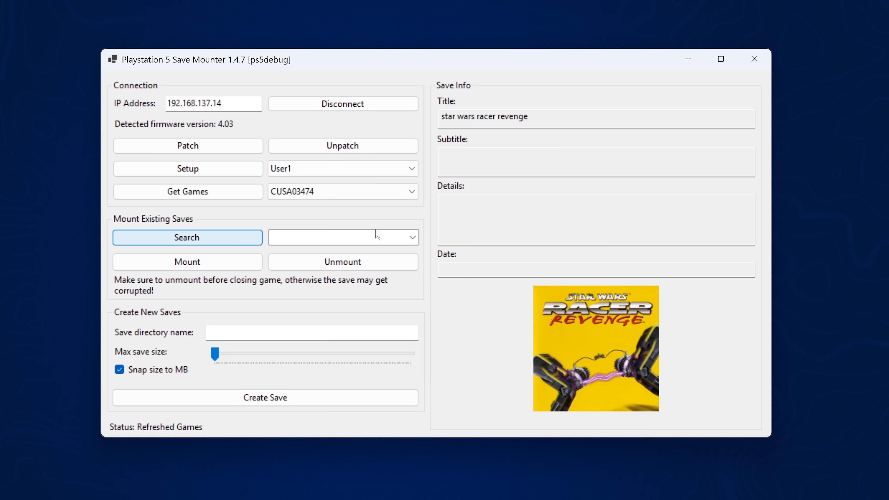
mouse_move(401, 244)
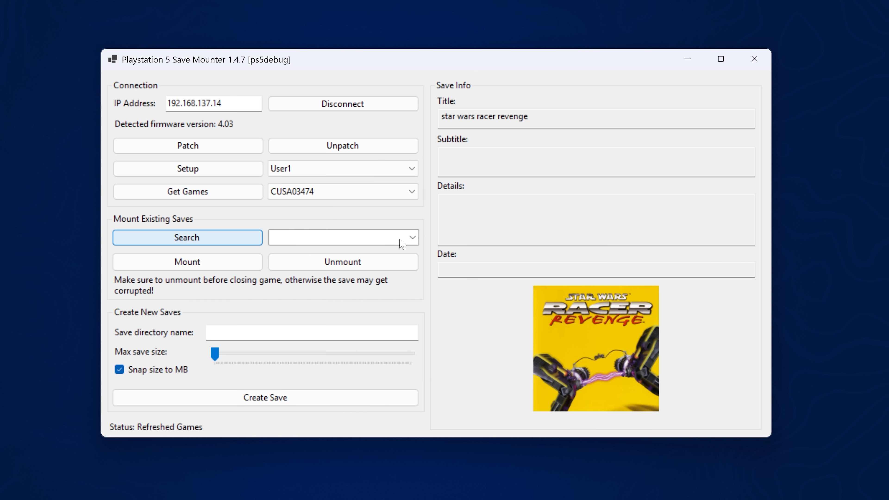
left_click(187, 237)
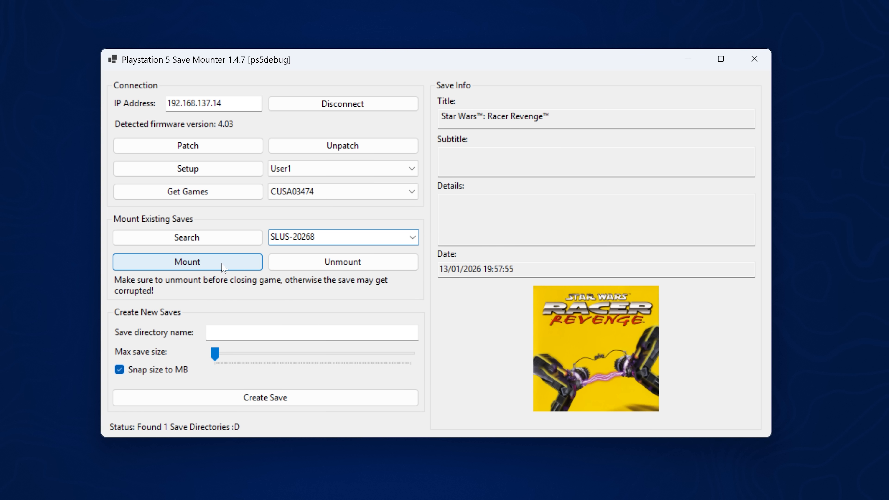
Step: Mount the SLUS-20268 save to /mnt/pfs and minimise the mounter window
left_click(187, 261)
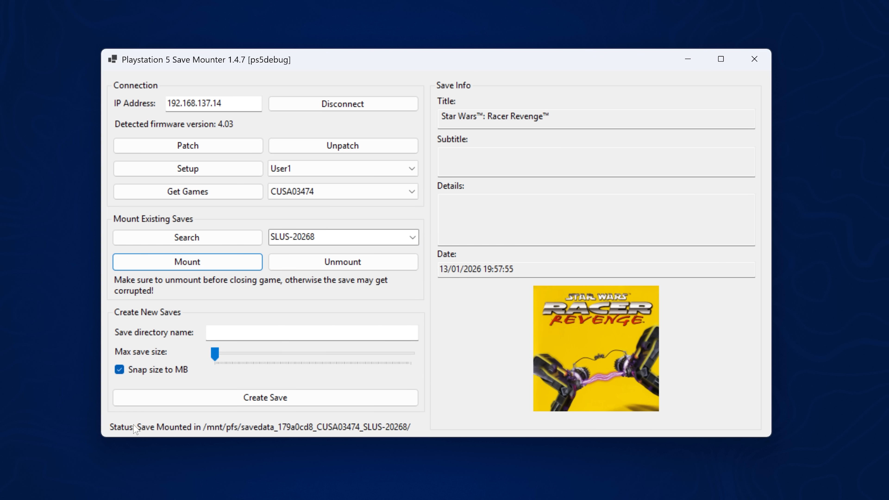
mouse_move(687, 75)
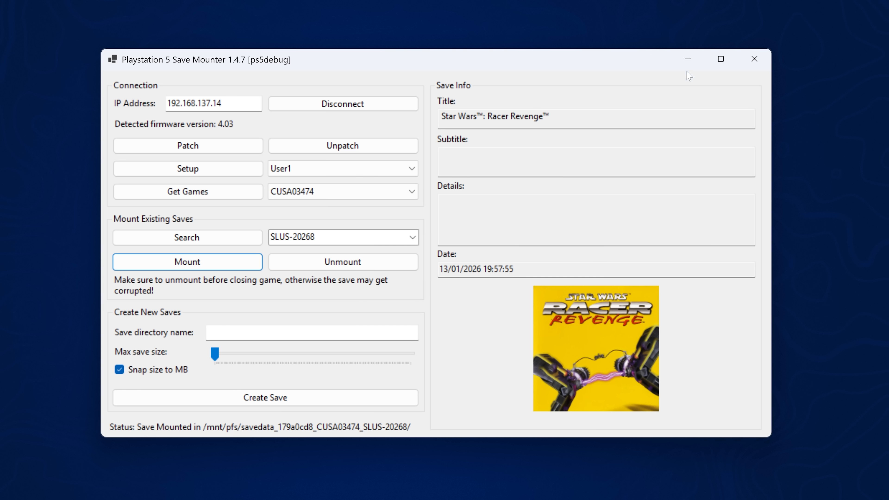
mouse_move(687, 59)
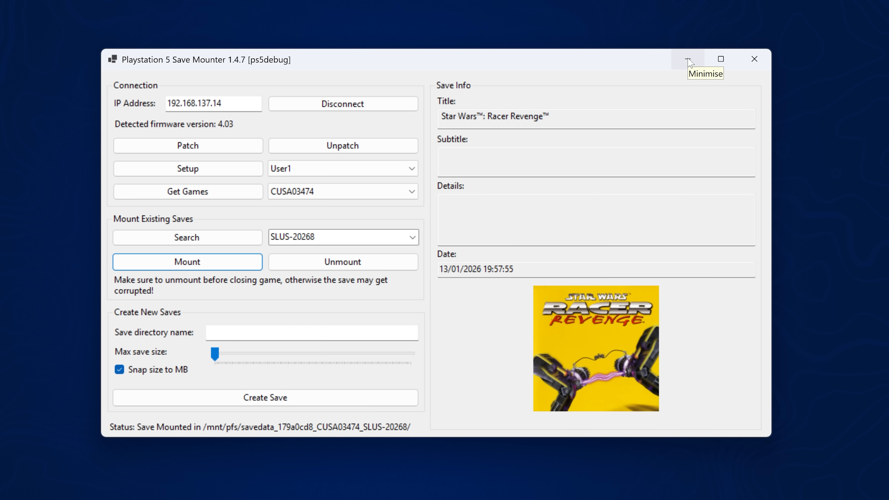
left_click(687, 59)
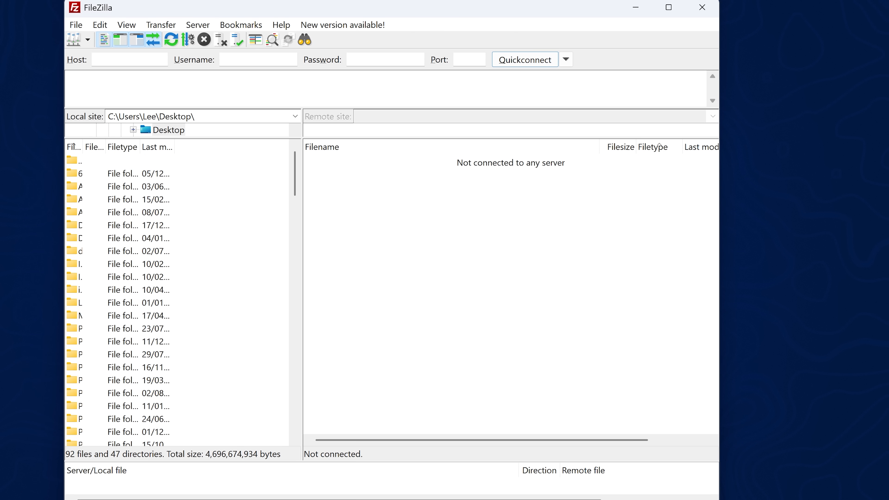
Step: Connect FileZilla to the PS5 FTP server at 192.168.137.14 port 1337
type("192.168.137.14")
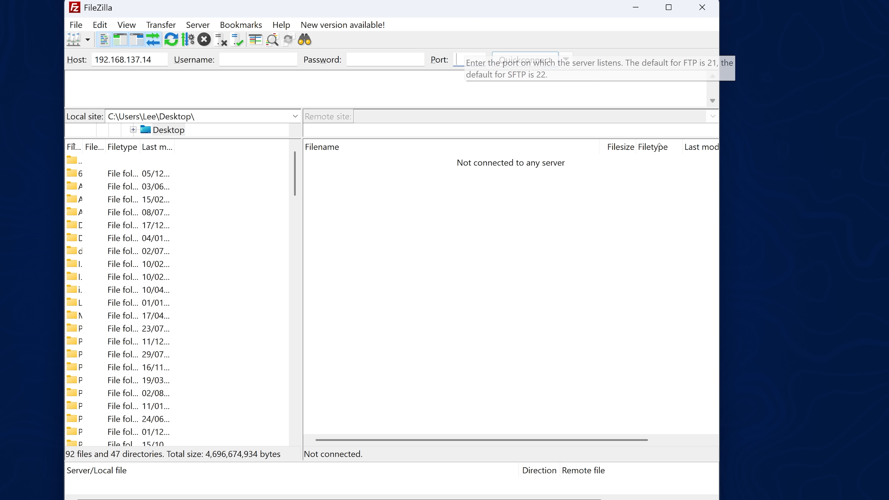
type("1337")
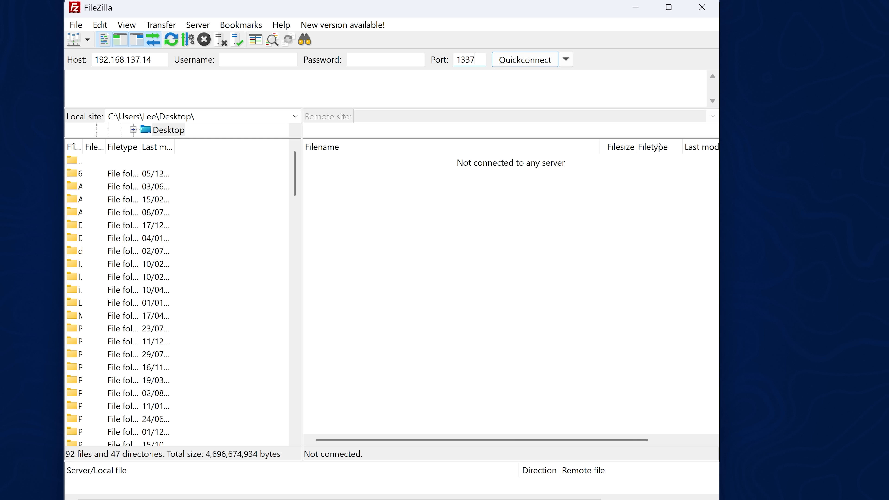
left_click(524, 60)
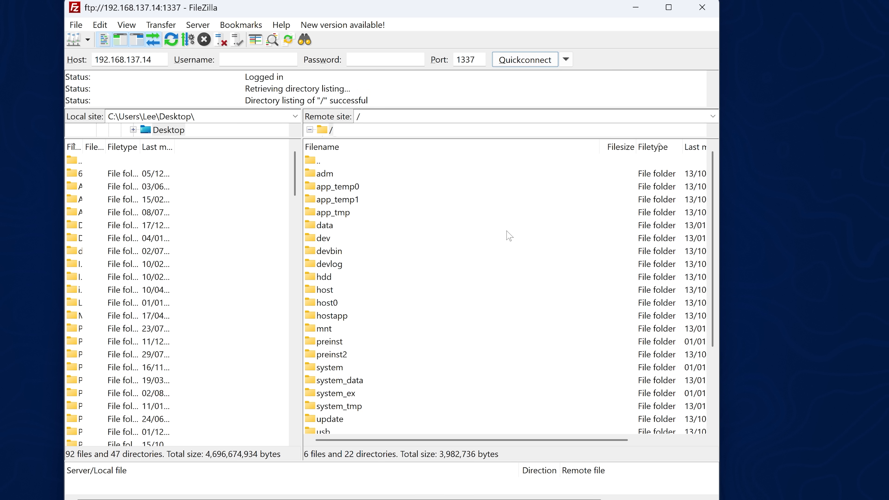
mouse_move(441, 311)
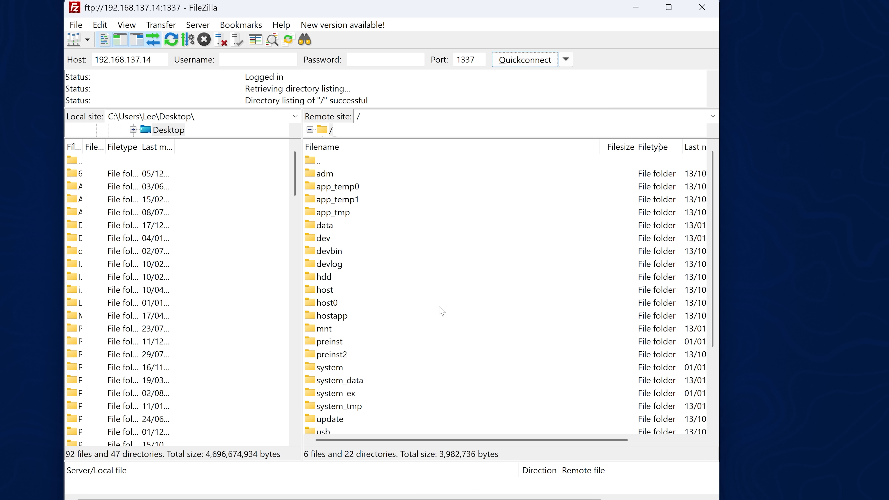
mouse_move(361, 238)
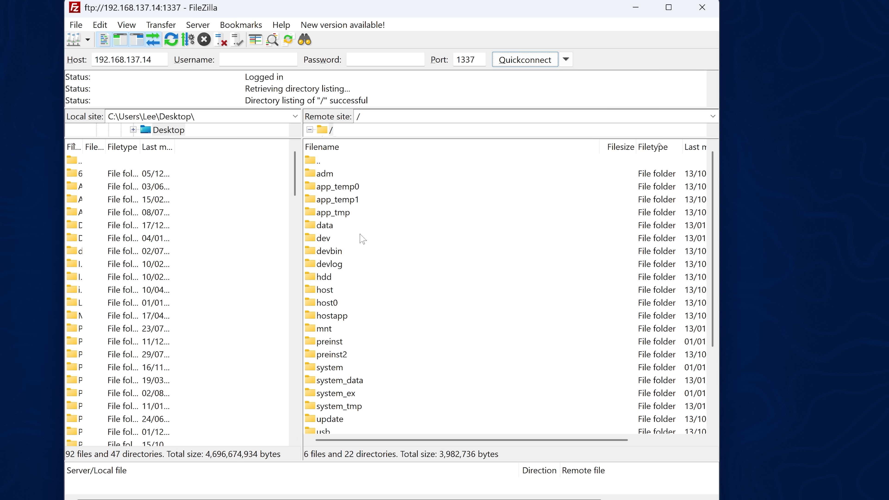
Step: Navigate into /mnt/pfs/savedata_179a0cd8_CUSA03474_SLUS-20268 on the console
scroll("down", 3)
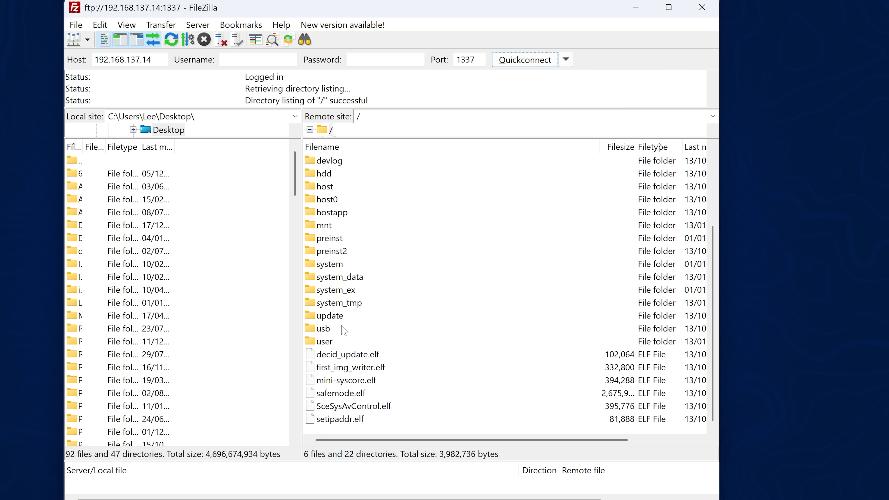
double_click(325, 225)
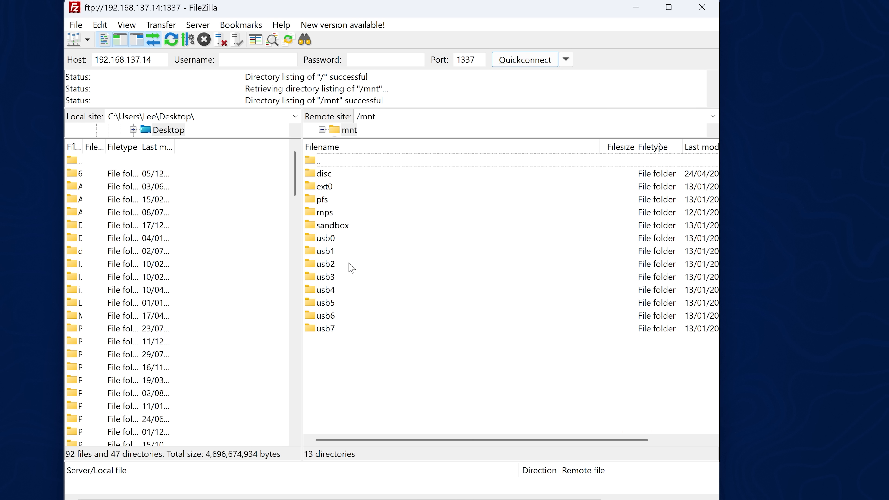
double_click(323, 199)
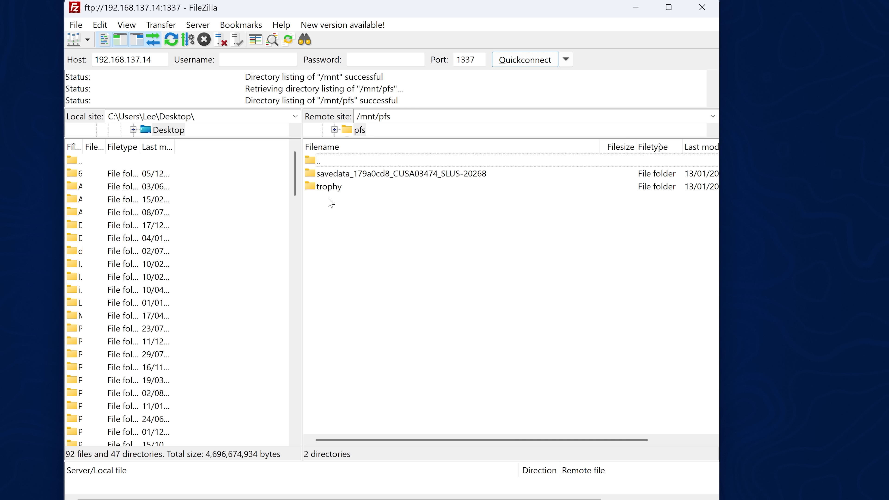
left_click(400, 174)
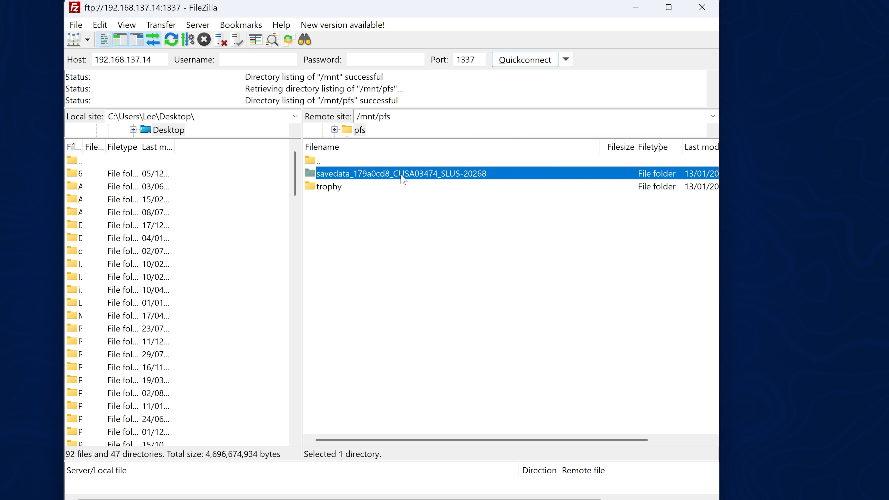
double_click(400, 173)
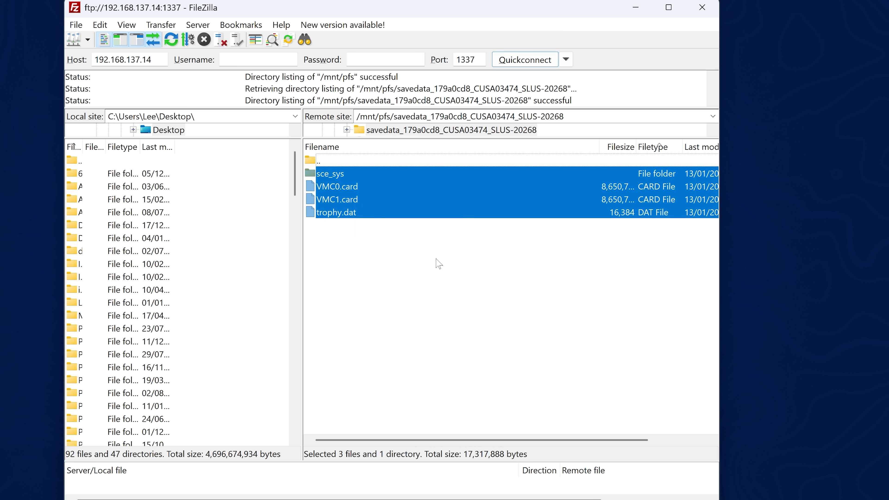
mouse_move(481, 10)
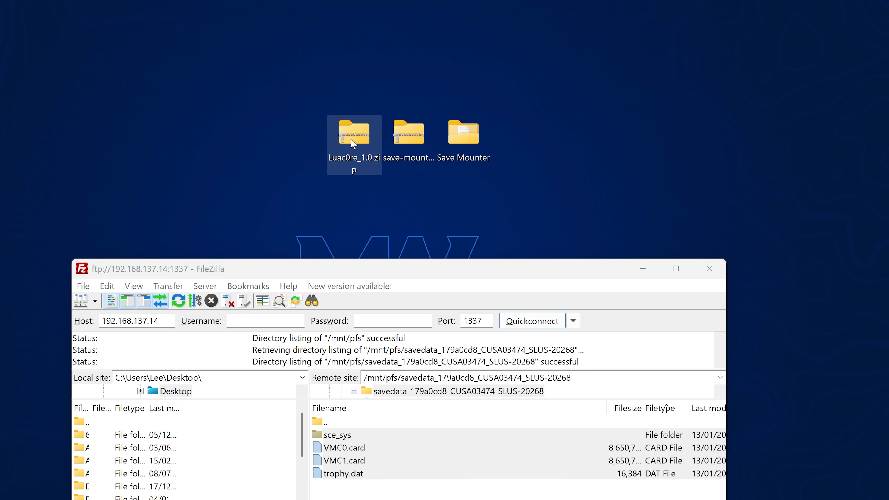
Step: Extract Luac0re_1.0.zip and upload its lua folder and VMC0.card into the save, overwriting existing files
double_click(354, 133)
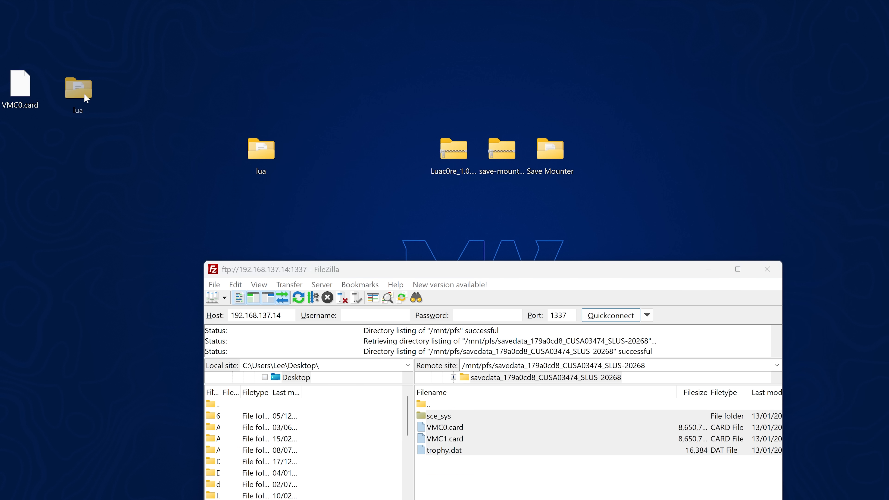
double_click(76, 85)
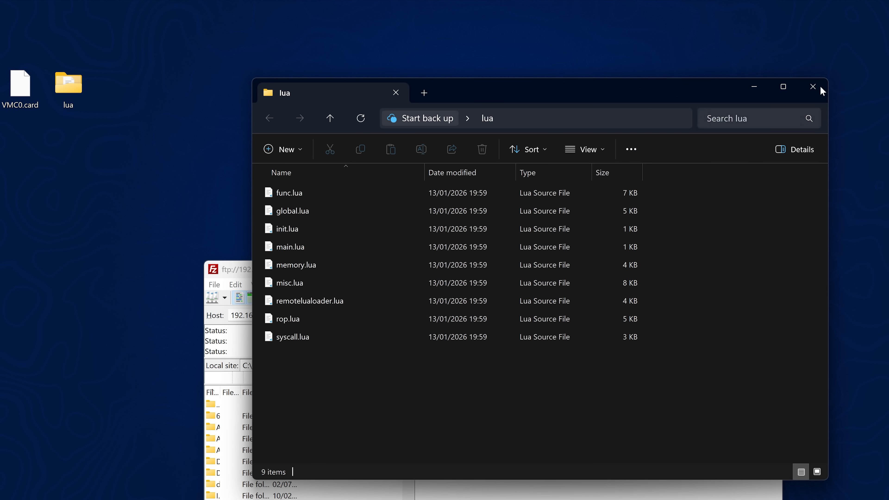
left_click(812, 87)
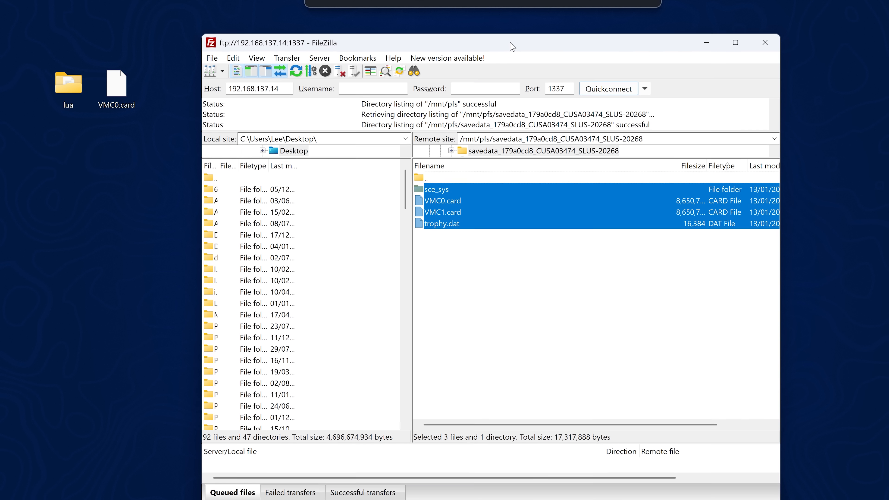
left_click(111, 140)
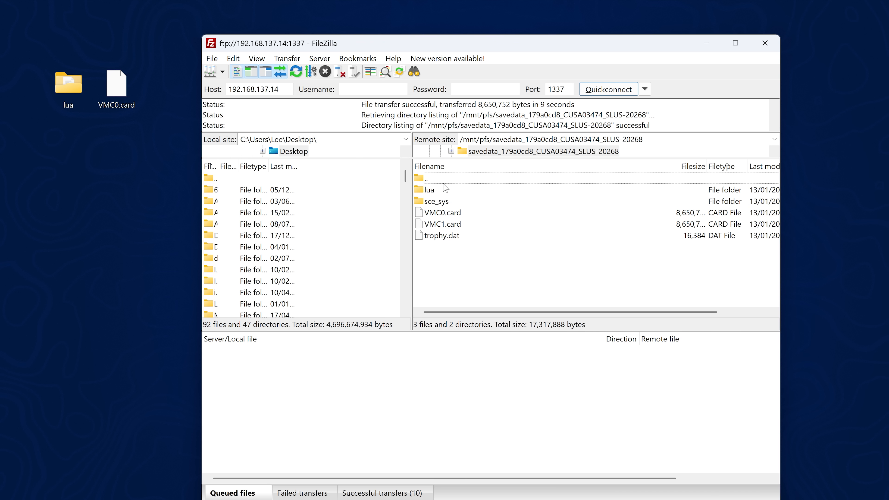
double_click(428, 190)
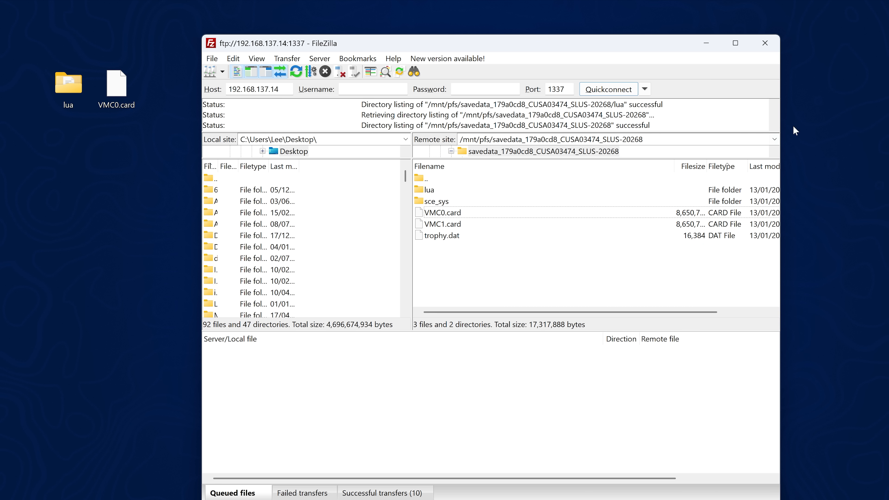
mouse_move(593, 224)
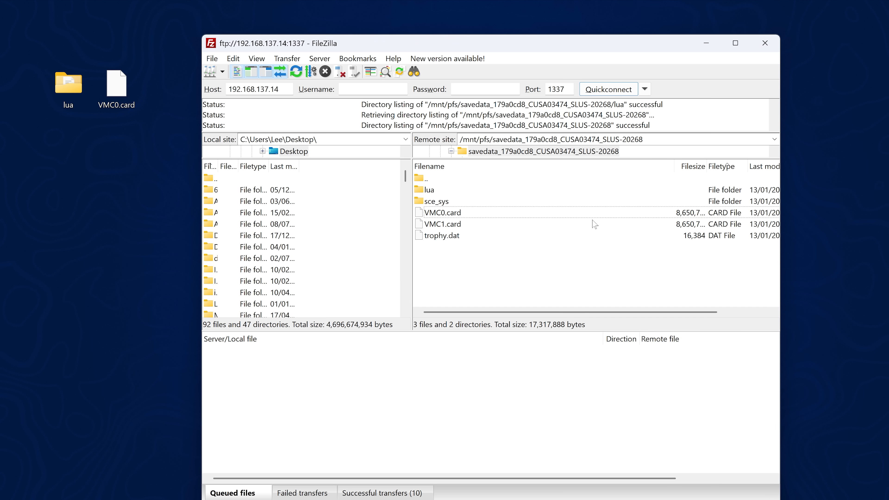
double_click(422, 178)
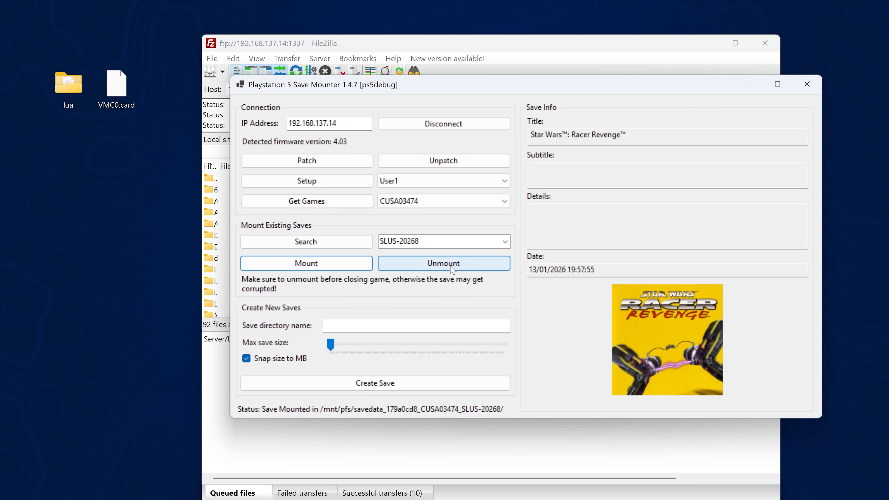
mouse_move(390, 408)
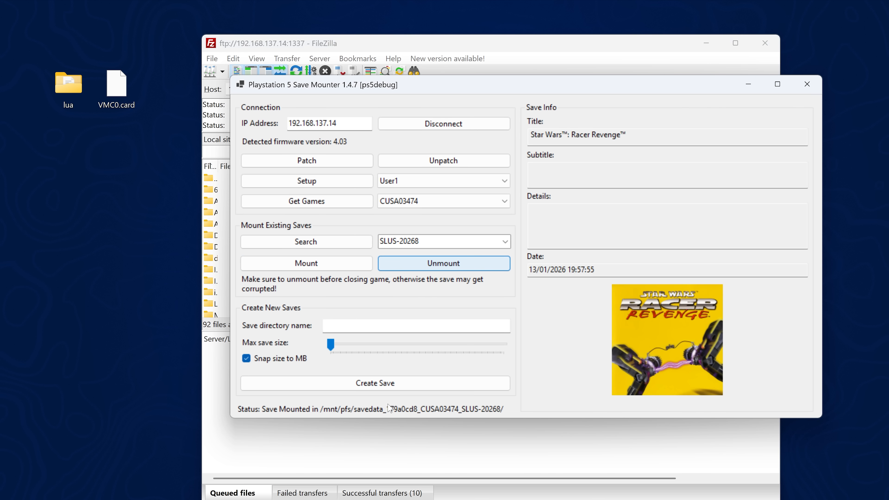
Step: Unmount the SLUS-20268 save and disconnect Save Mounter from the PS5
left_click(443, 263)
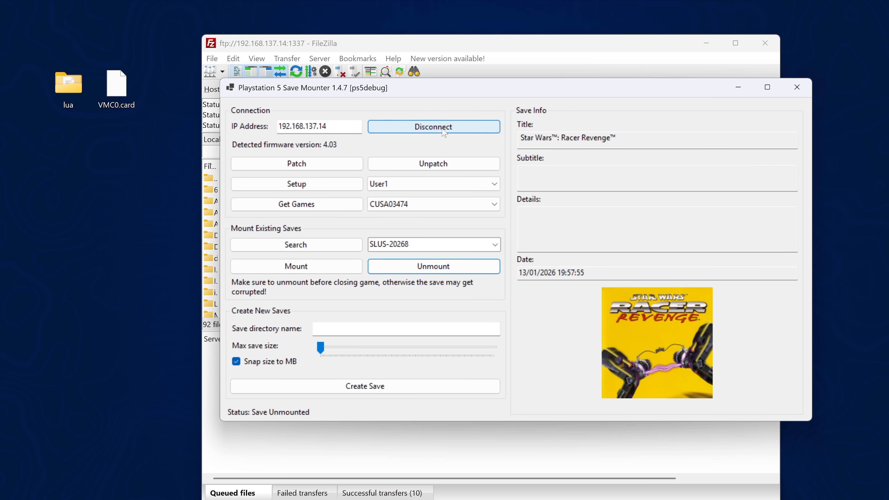
mouse_move(394, 230)
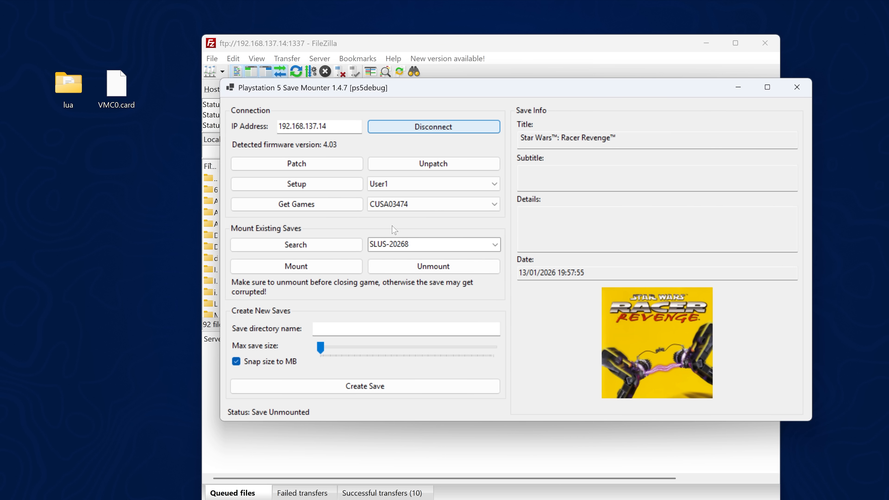
left_click(433, 127)
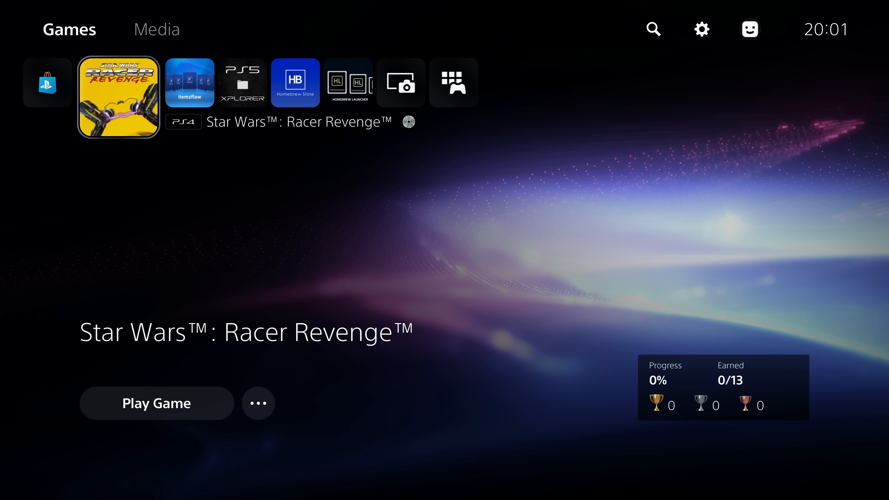
Step: Start Star Wars: Racer Revenge from the home screen and choose OPTIONS on the title menu
left_click(156, 403)
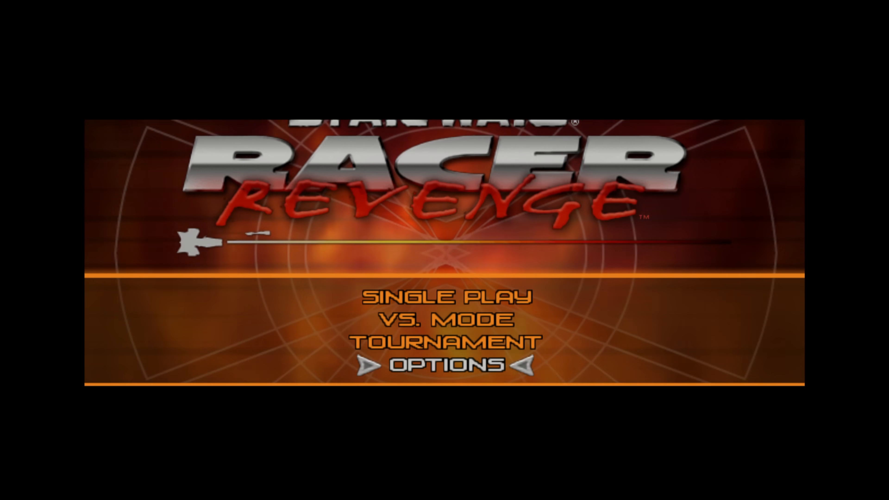
left_click(443, 364)
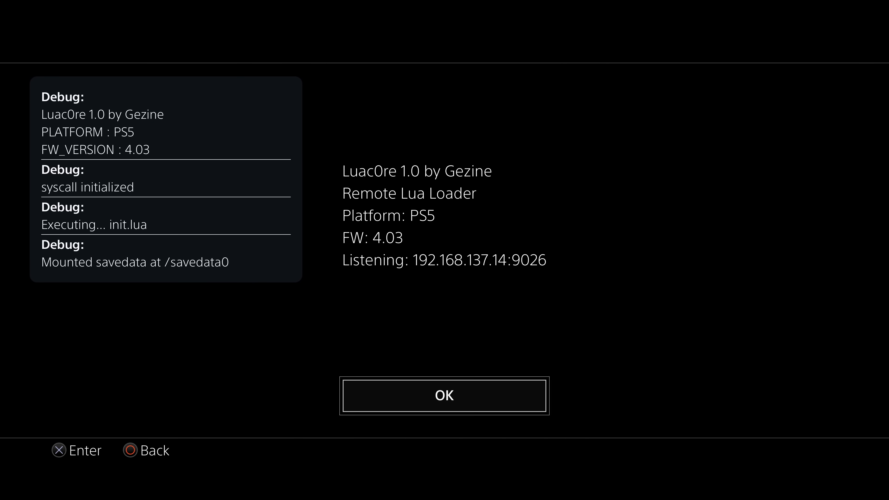
Step: Dismiss the Luac0re debug messages, leaving the Remote Lua Loader listening on 192.168.137.14:9026
left_click(444, 395)
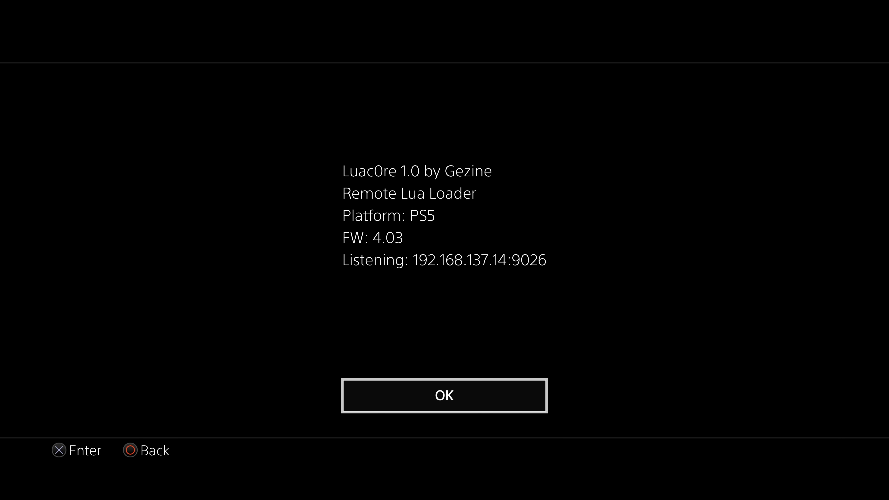
left_click(444, 395)
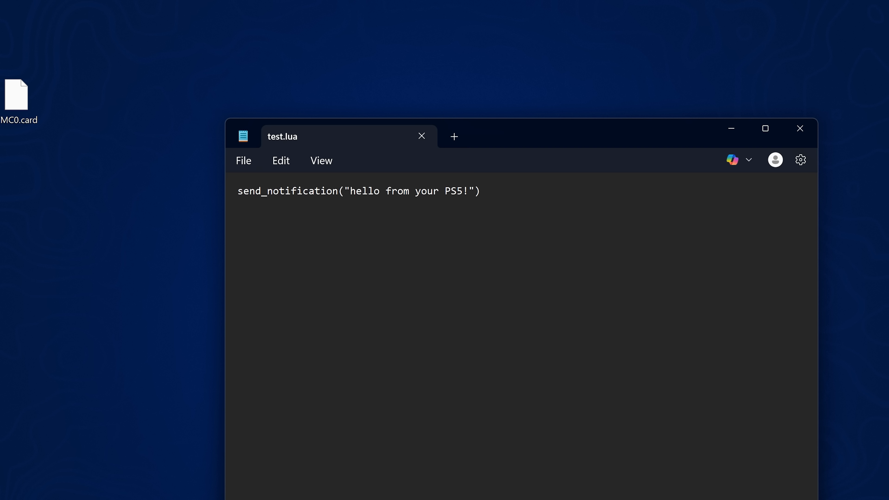
Step: Select the send_notification line of test.lua reading 'hello from your PS5!'
triple_click(359, 190)
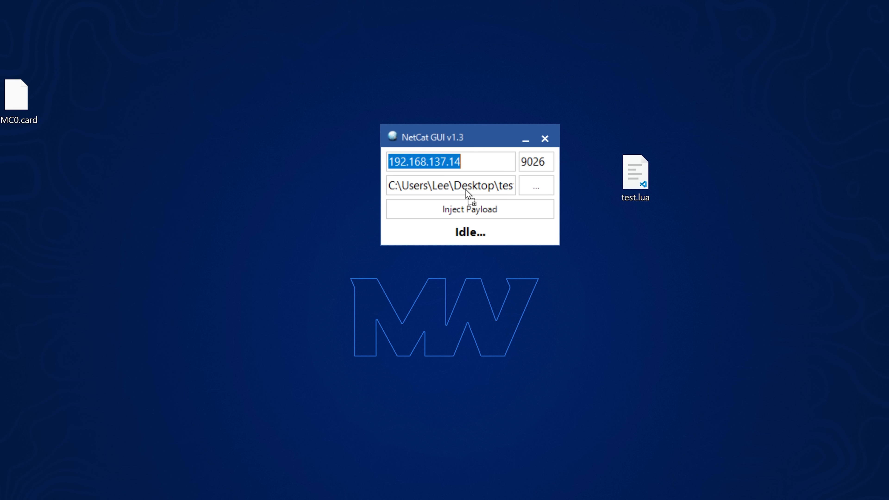
Step: Target 192.168.137.14 on port 9026 and inject the test.lua payload to the PS5
left_click(451, 162)
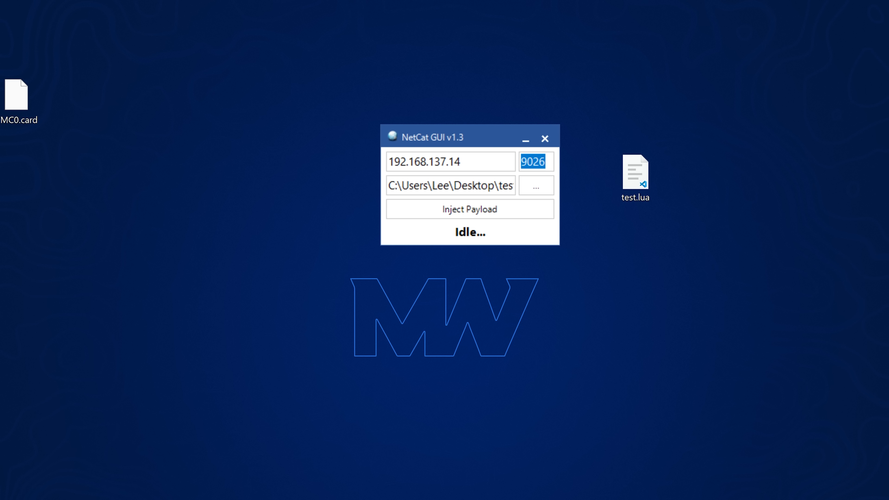
left_click(469, 209)
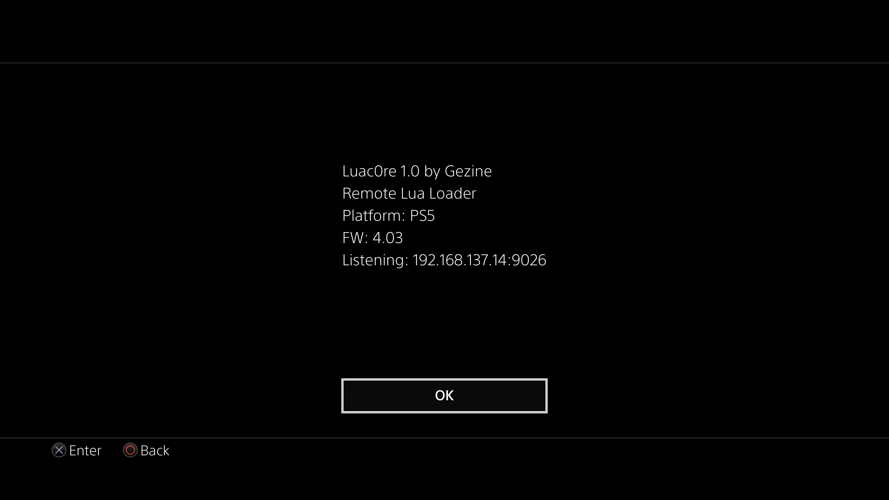
left_click(444, 396)
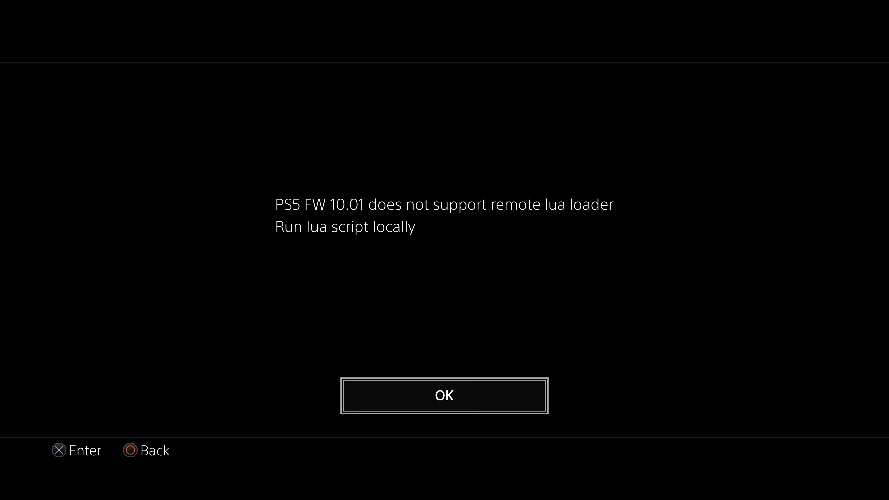
Step: Dismiss the unsupported remote Lua loader firmware notice with OK
left_click(444, 395)
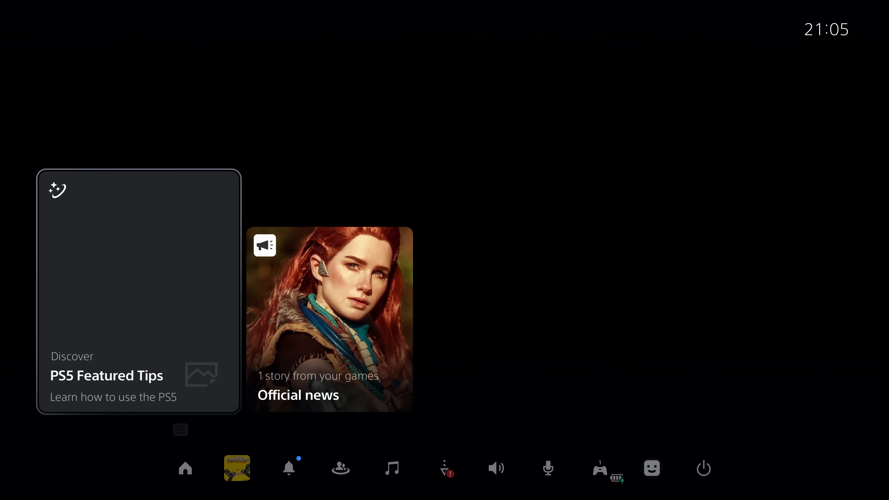